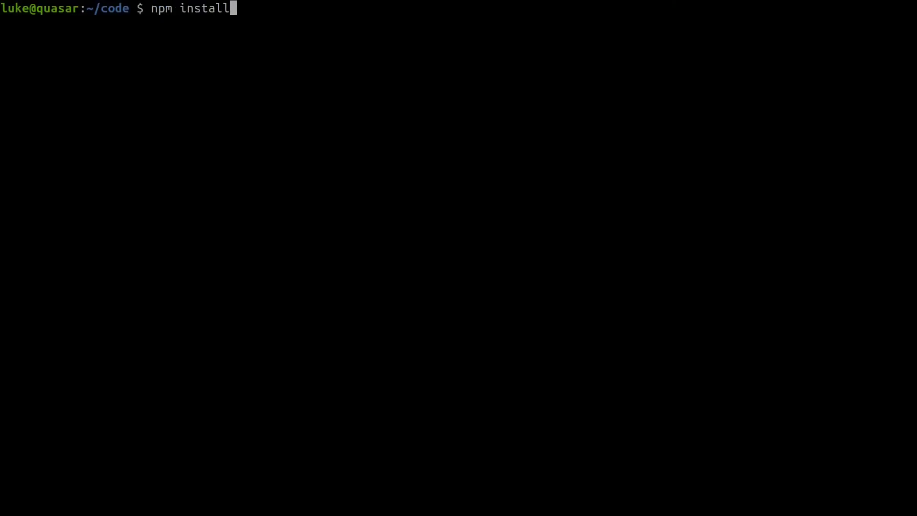
type("-g @")
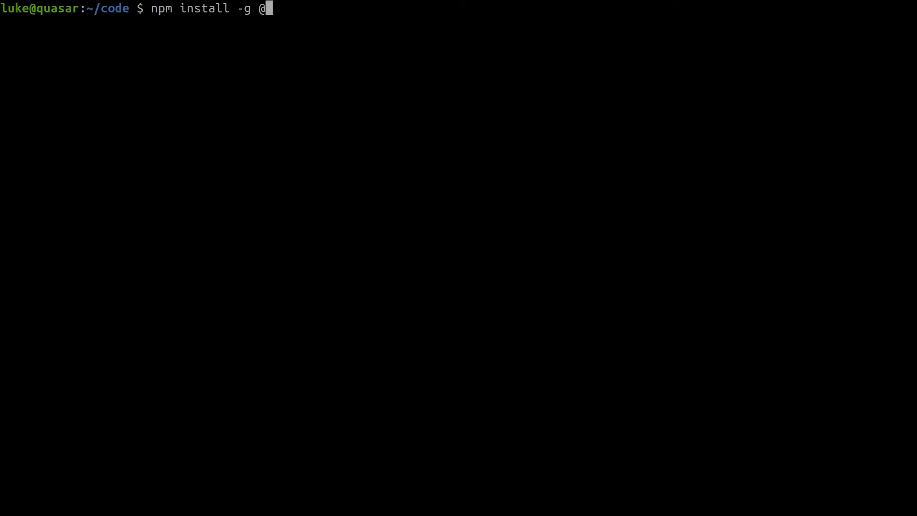
type("quasar/cl")
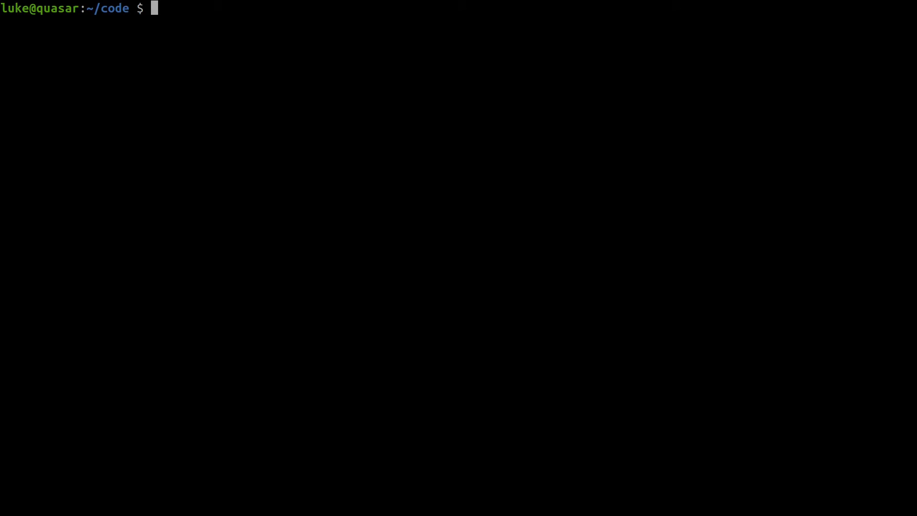
- Create the quasar-fun project with quasar create and change into its folder
type("quasar creat")
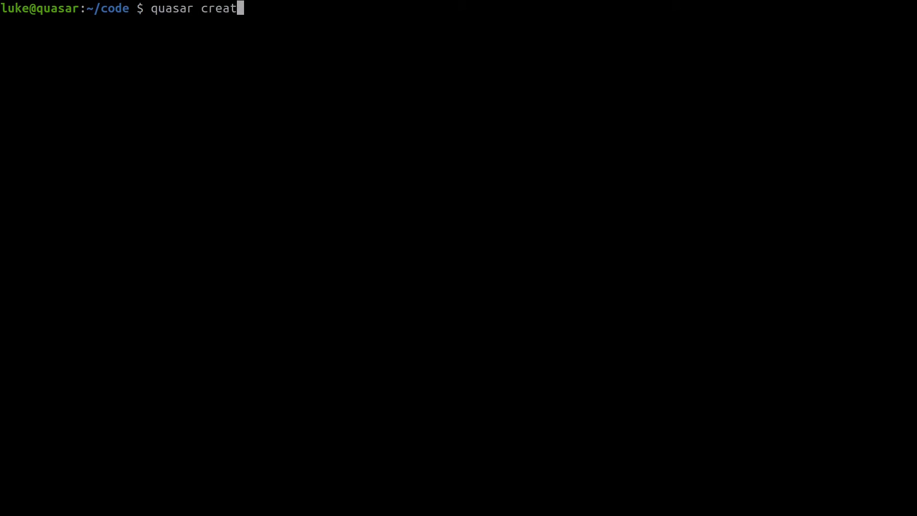
type("e quasar-fun")
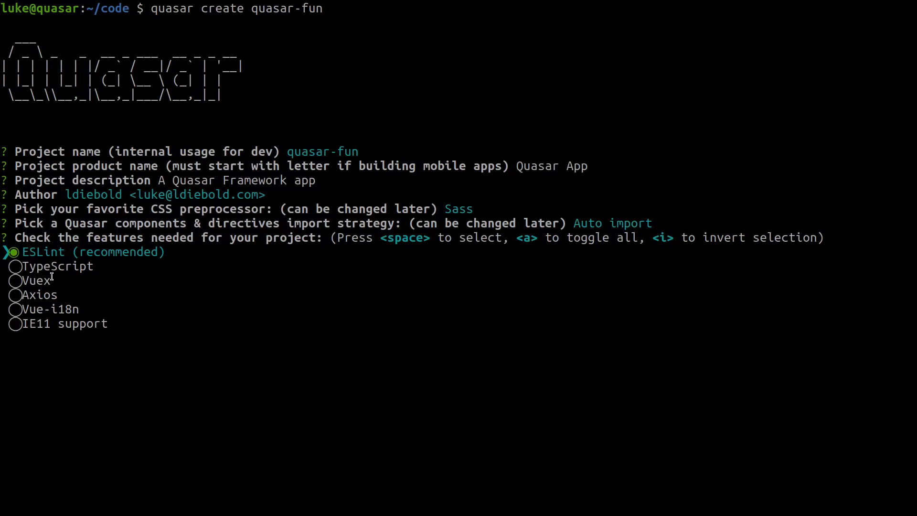
mouse_move(244, 257)
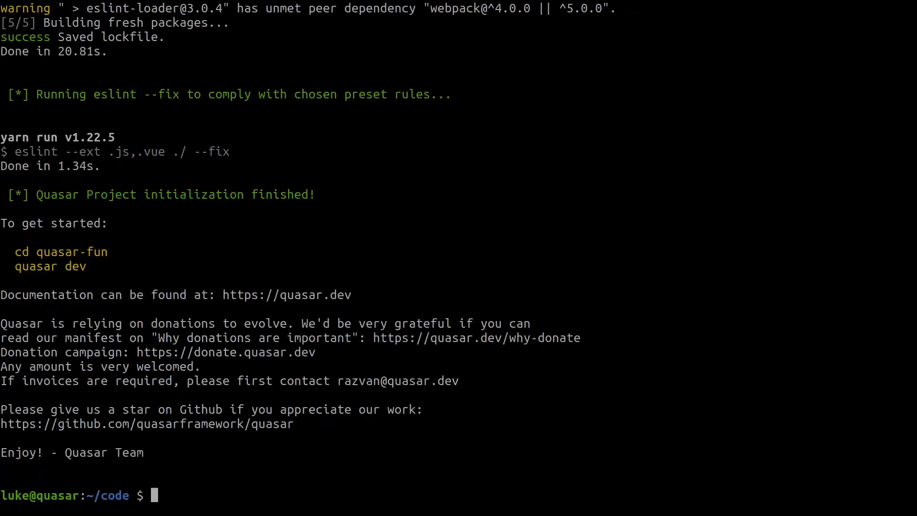
type("cd quasar-fun")
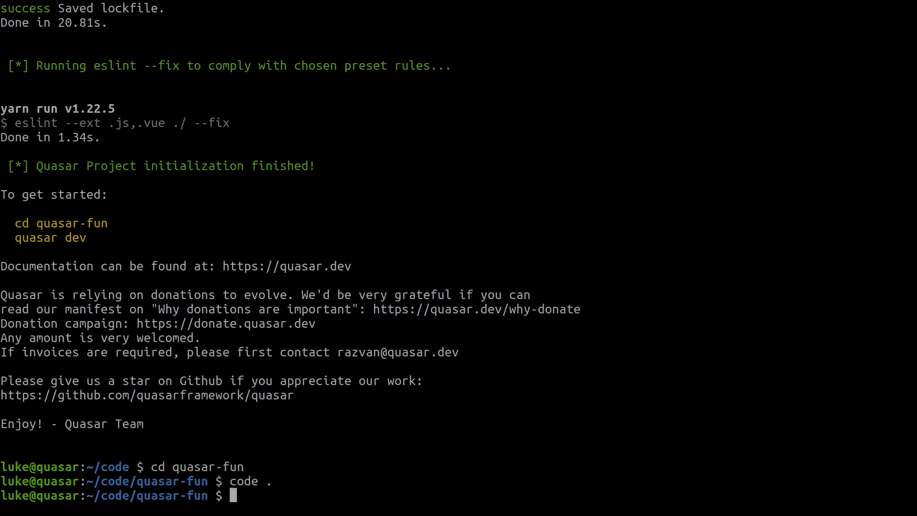
- Open quasar-fun in VS Code, start quasar dev, and open src/pages/Index.vue
key("Return")
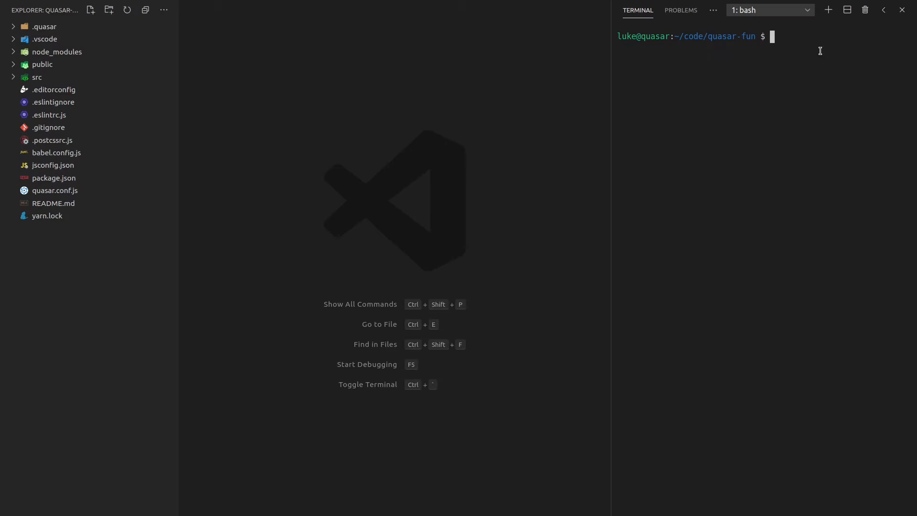
type("quasar dev")
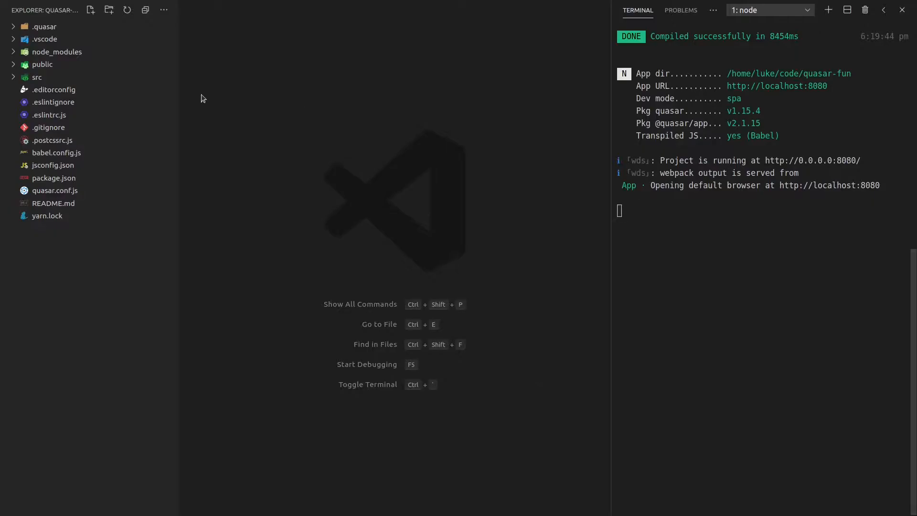
left_click(37, 77)
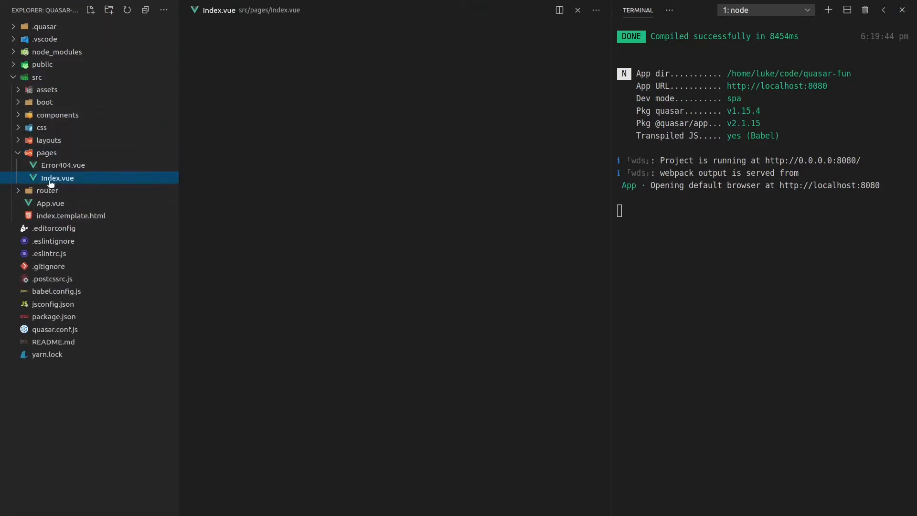
left_click(57, 177)
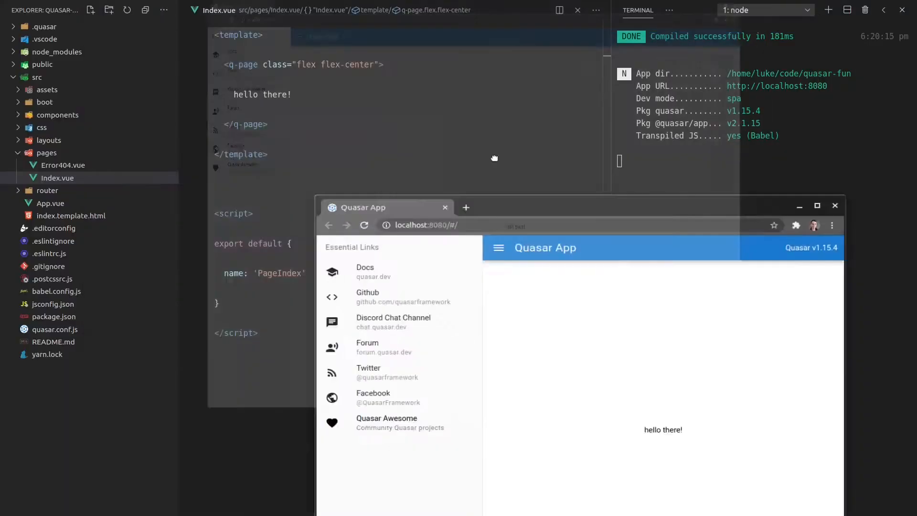
- Replace the page text with a q-input bound via v-model="name"
type(">ful")
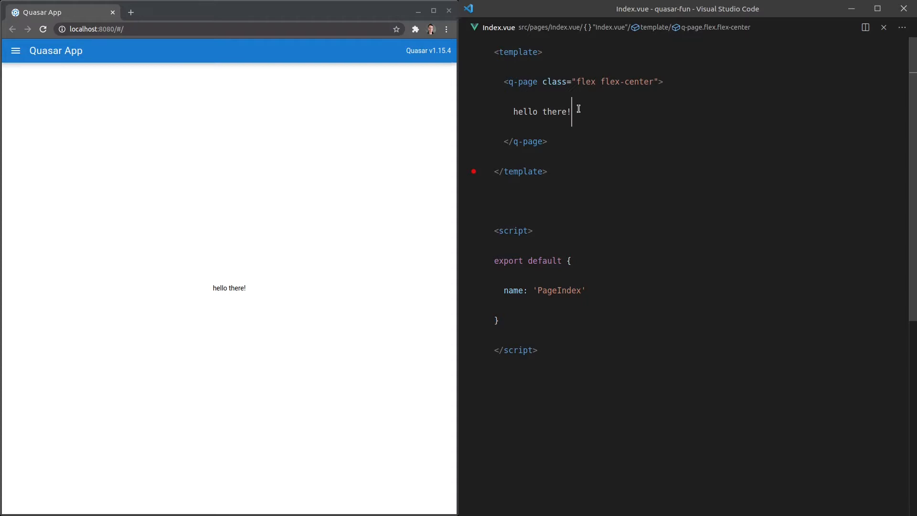
type("q-i")
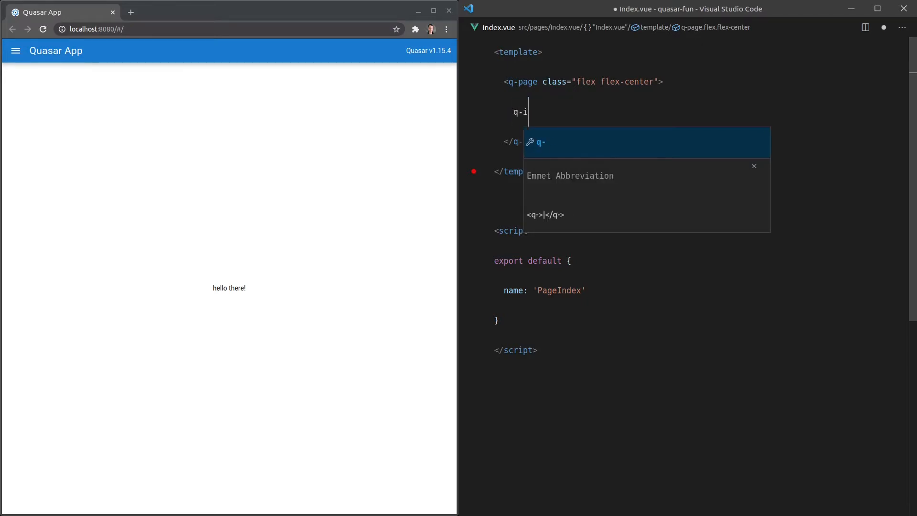
key("Tab")
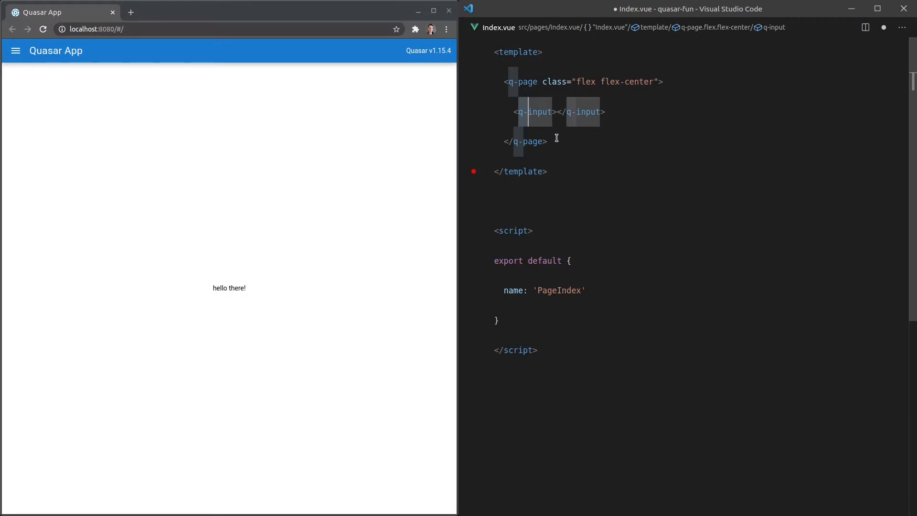
type("v-model")
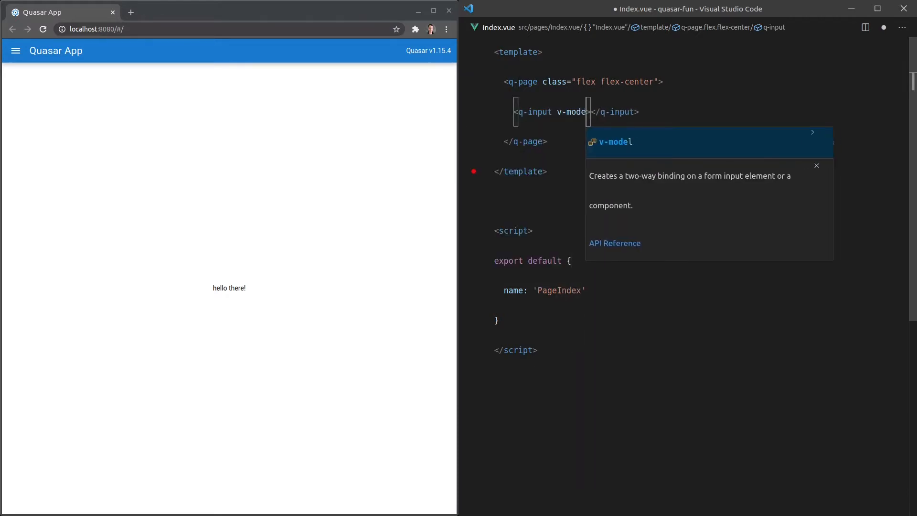
type("=\"name\"")
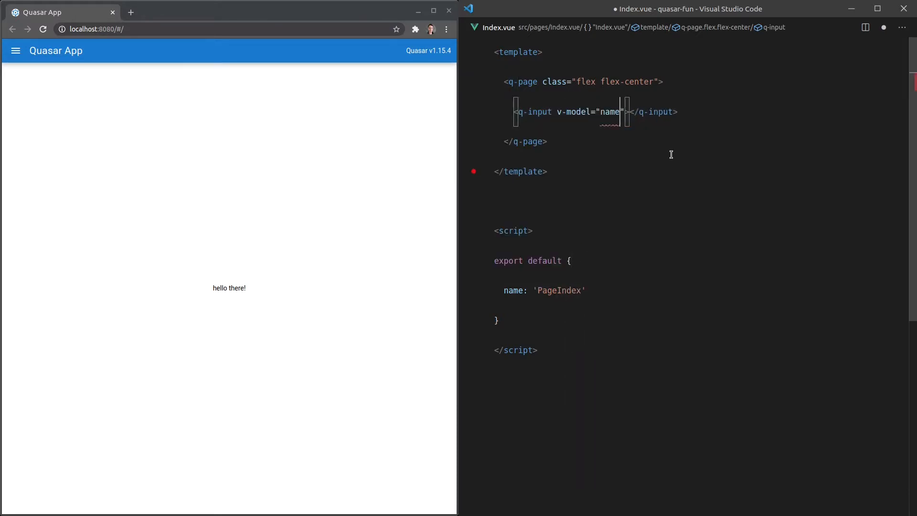
mouse_move(608, 111)
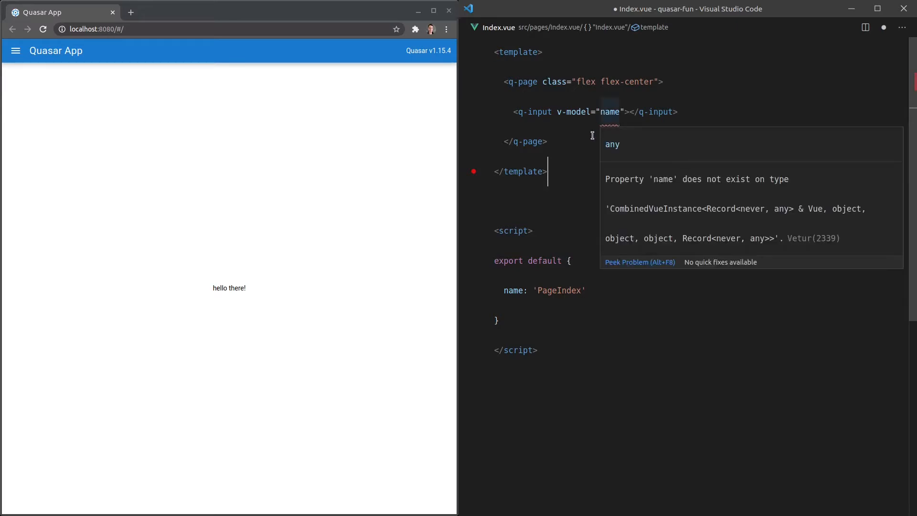
- Add a data() property name: '' and type 'Luke' into the browser field
type("data() {")
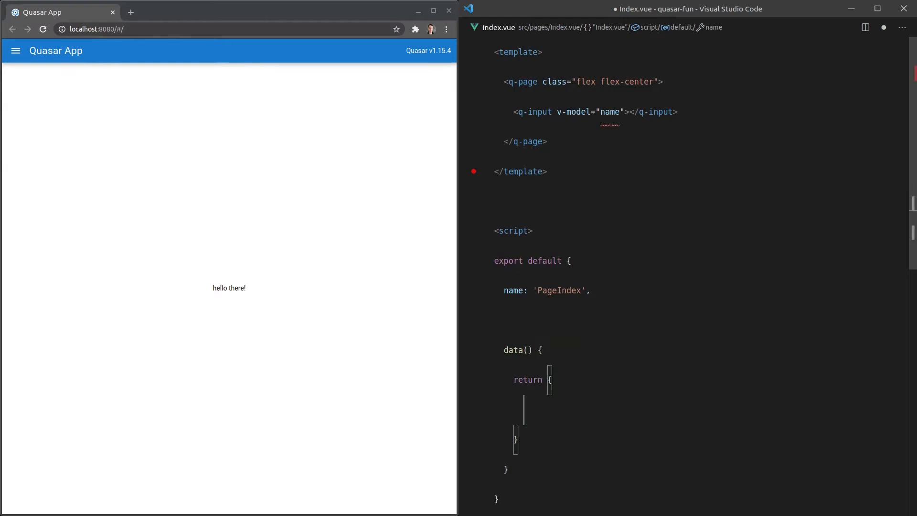
type("name: ''")
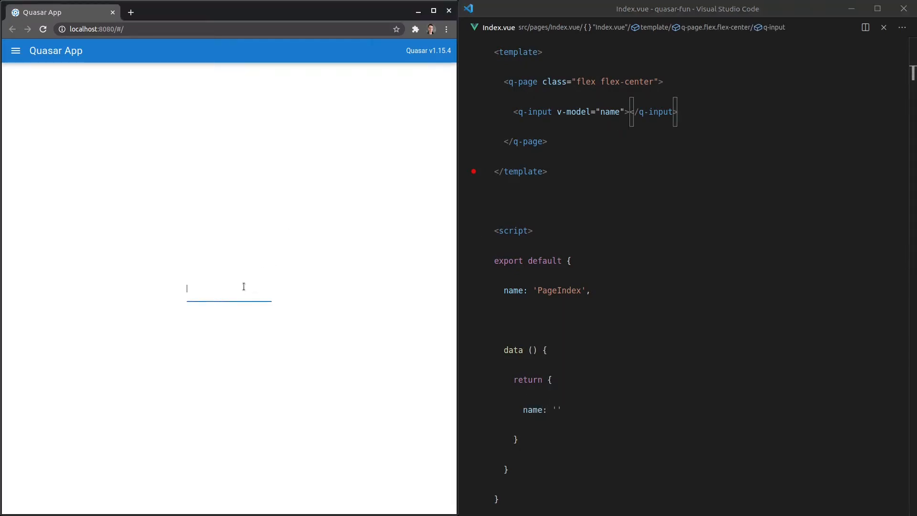
type("Luke")
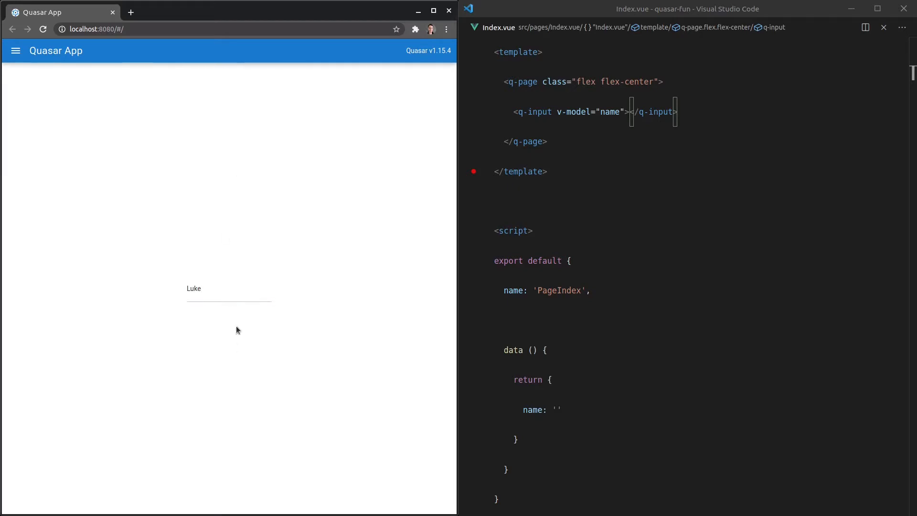
left_click(228, 289)
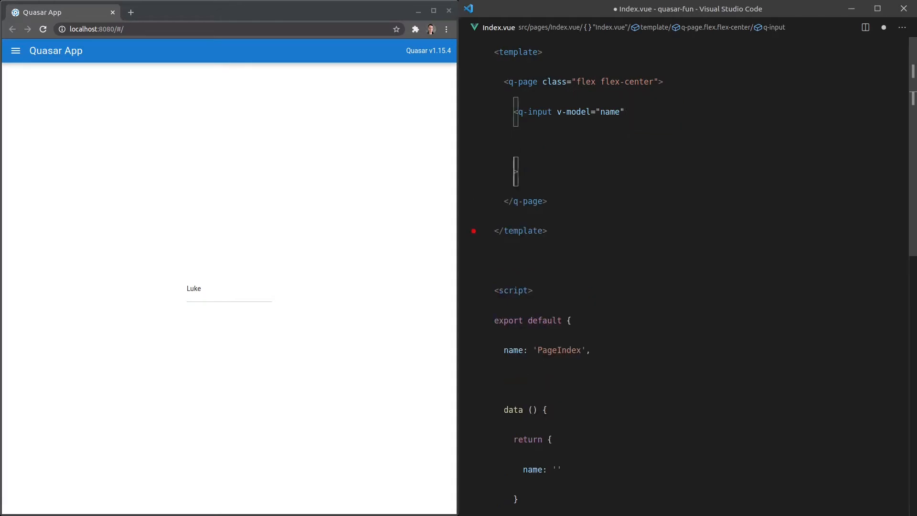
- Give the q-input color="pink" with v-model on its own line
key("Enter")
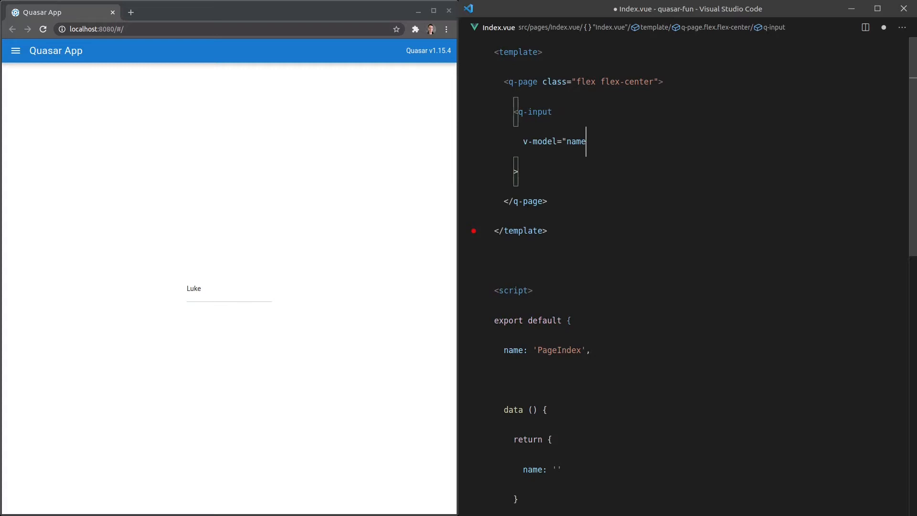
type("color=\"\"")
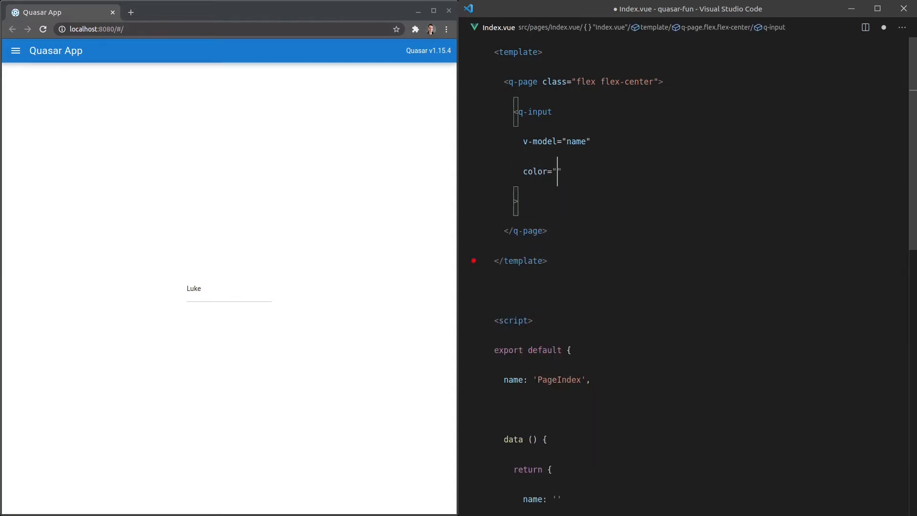
type("pink")
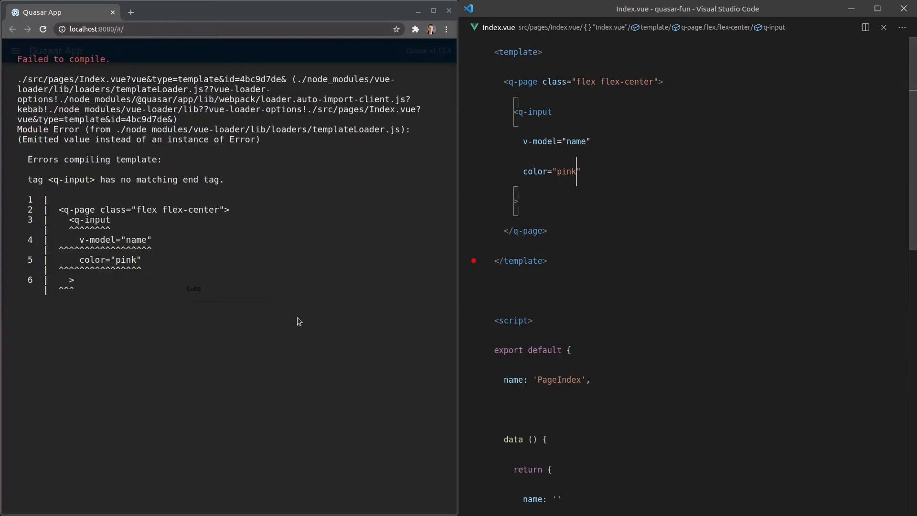
type("/")
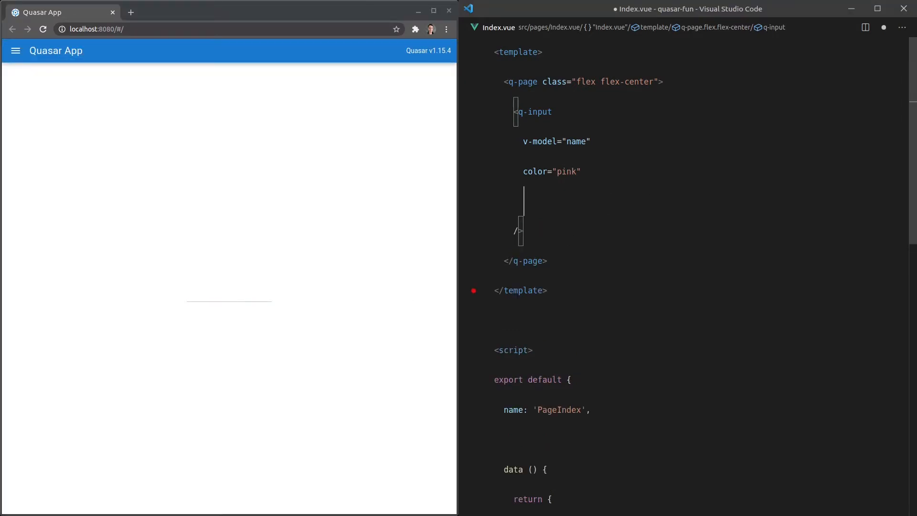
- Add label="name" to the q-input, try outlined, then switch to filled
type("label=\"na")
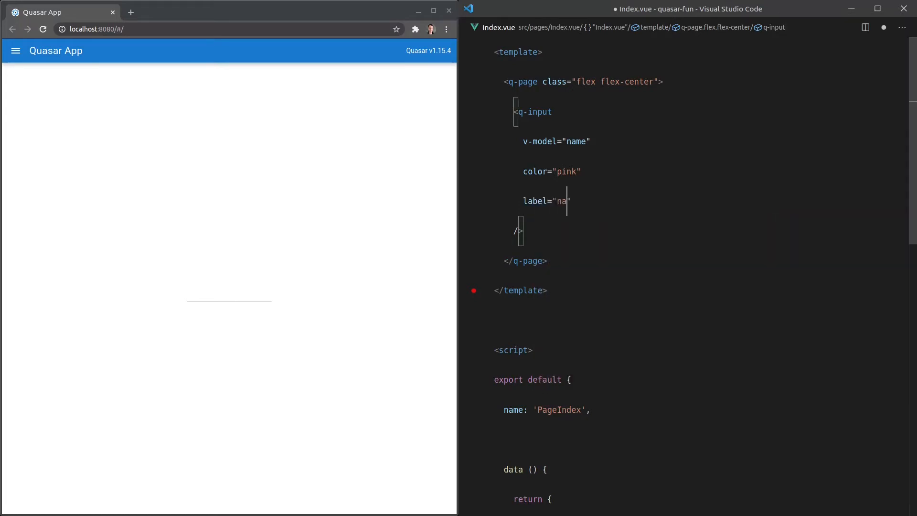
type("me")
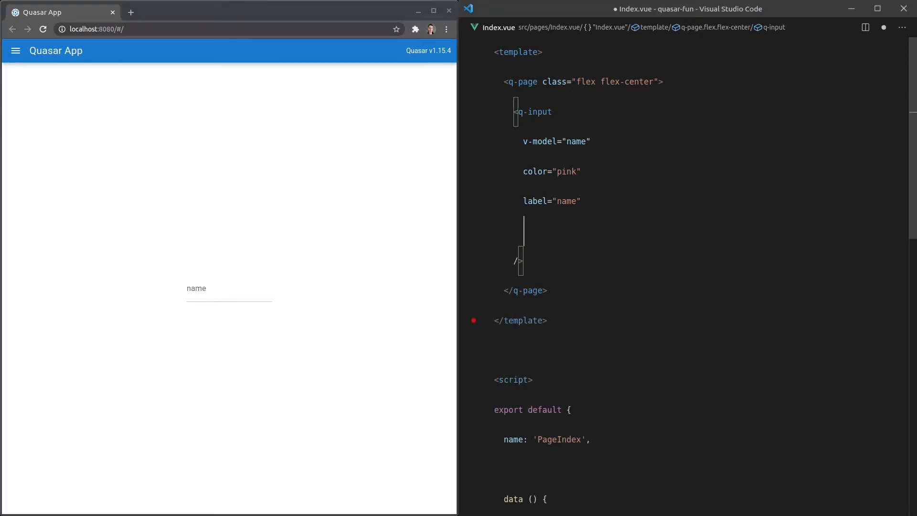
type("outlined")
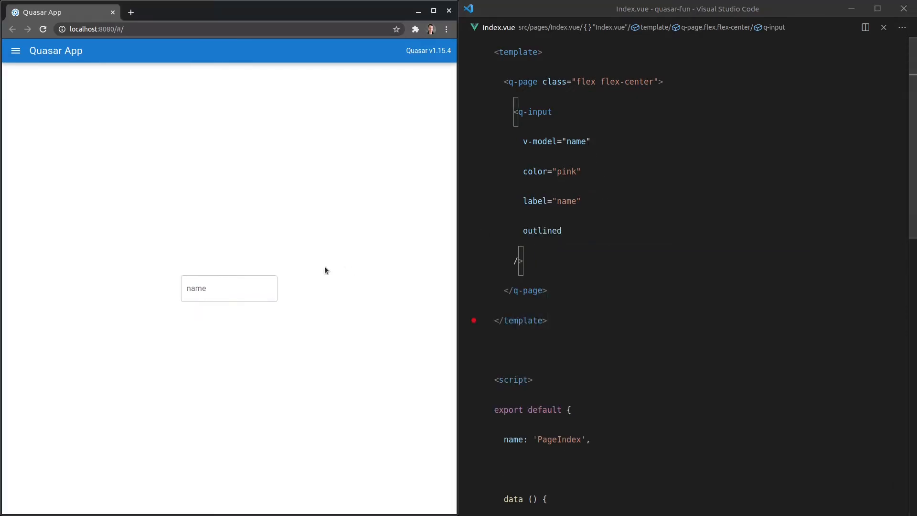
mouse_move(305, 275)
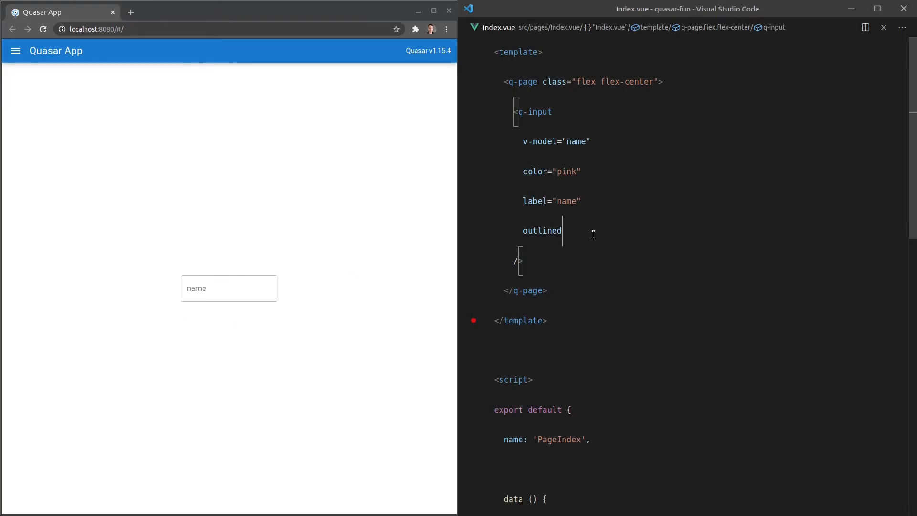
type("filled")
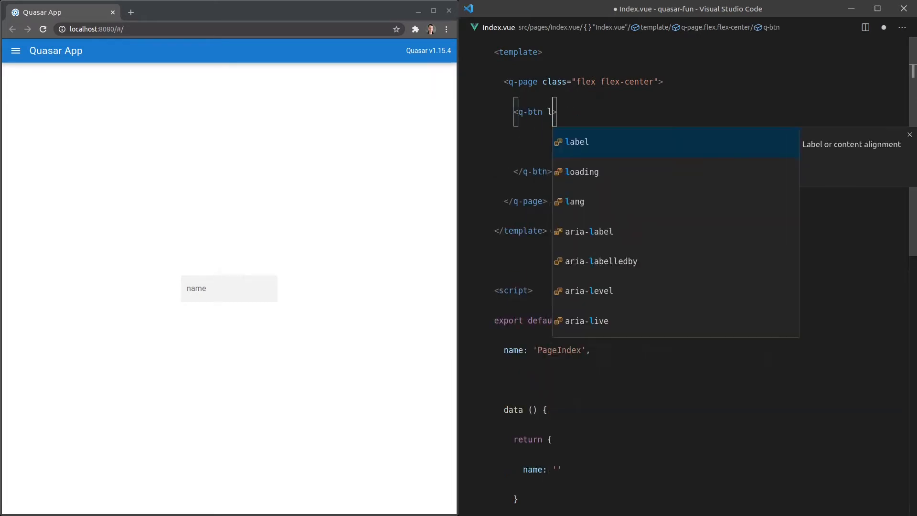
- Turn the input into a q-btn labelled 'click me' with an icon and size xl
type("label=\"click me\"")
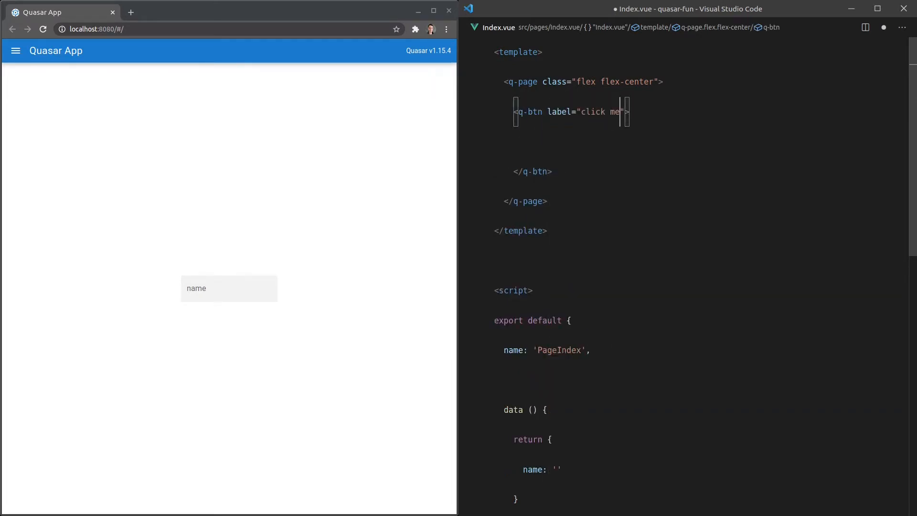
type("icon=\"message\" color=\"green")
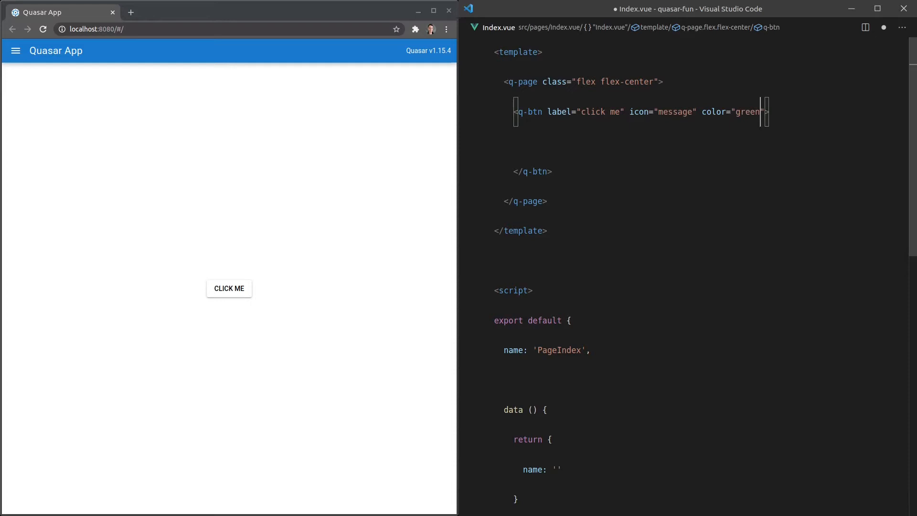
type("size=\"x\"")
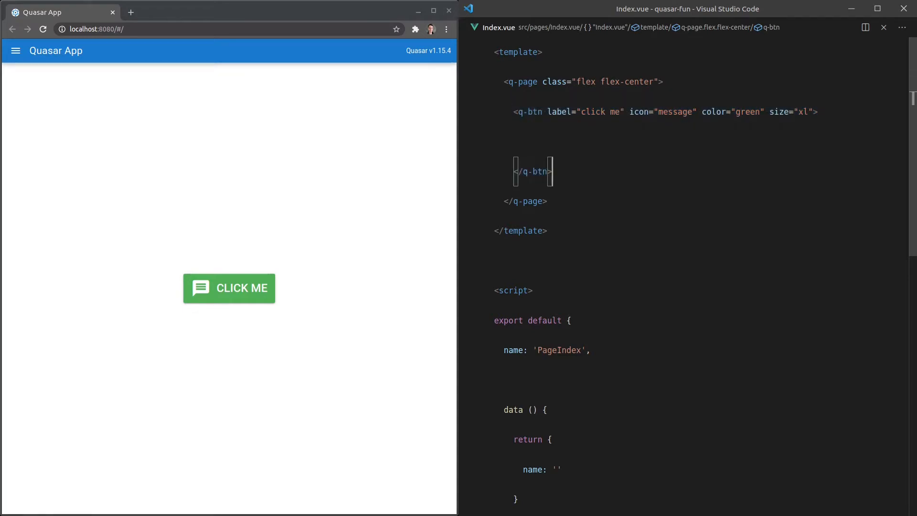
type("ful")
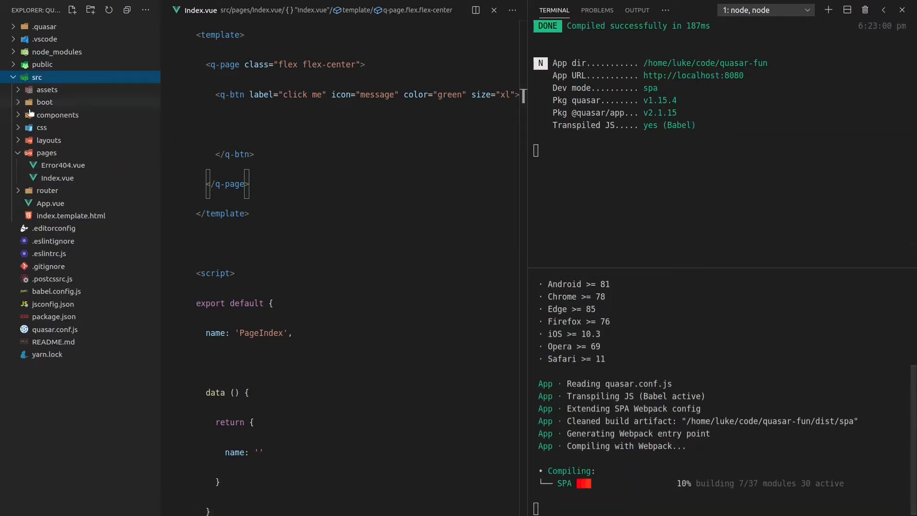
- Build the app, serve dist/spa with quasar serve, and open localhost:4000
left_click(36, 77)
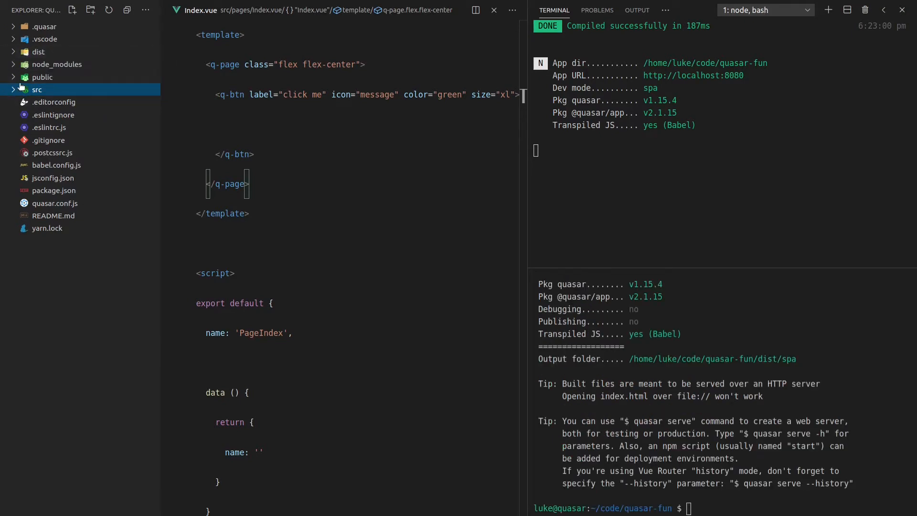
left_click(39, 52)
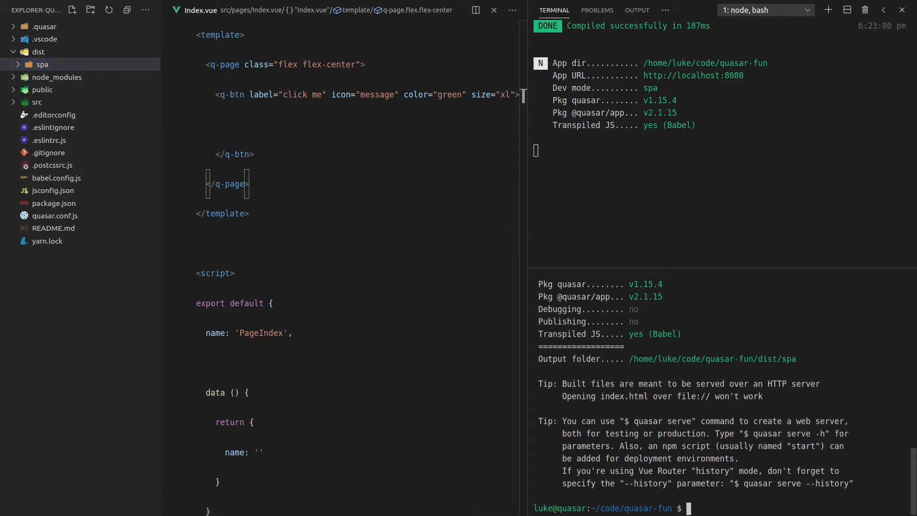
type("cd dist")
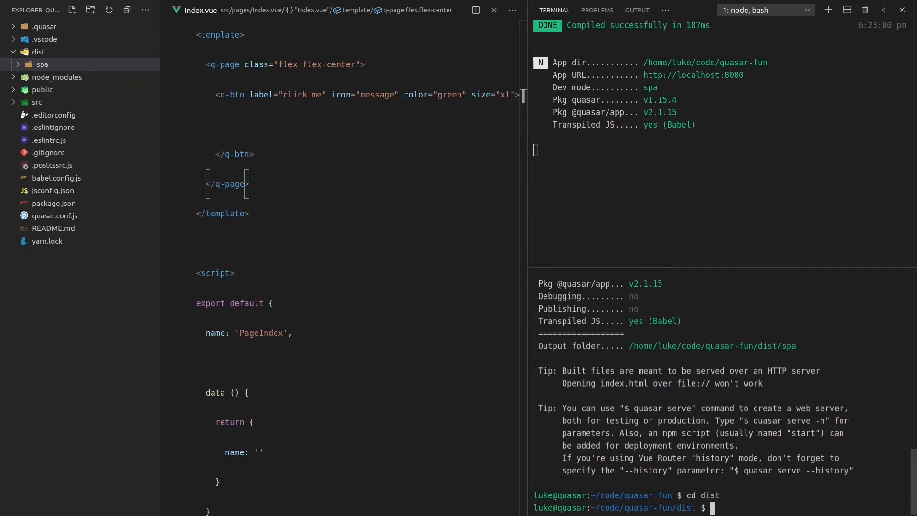
type("cd spa")
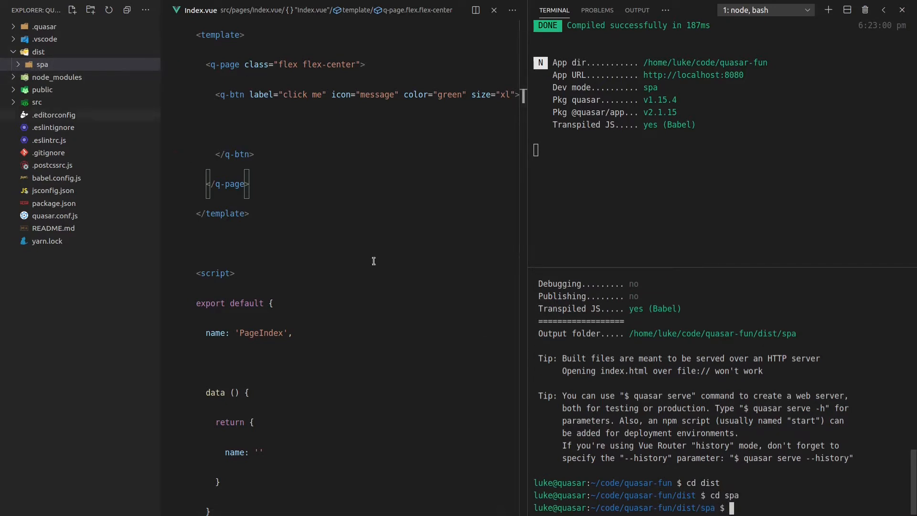
type("quasar serve")
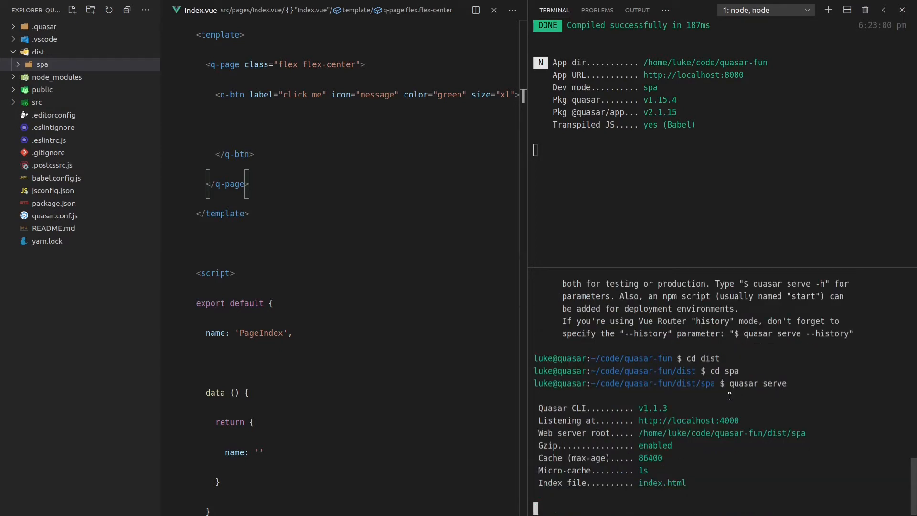
mouse_move(688, 420)
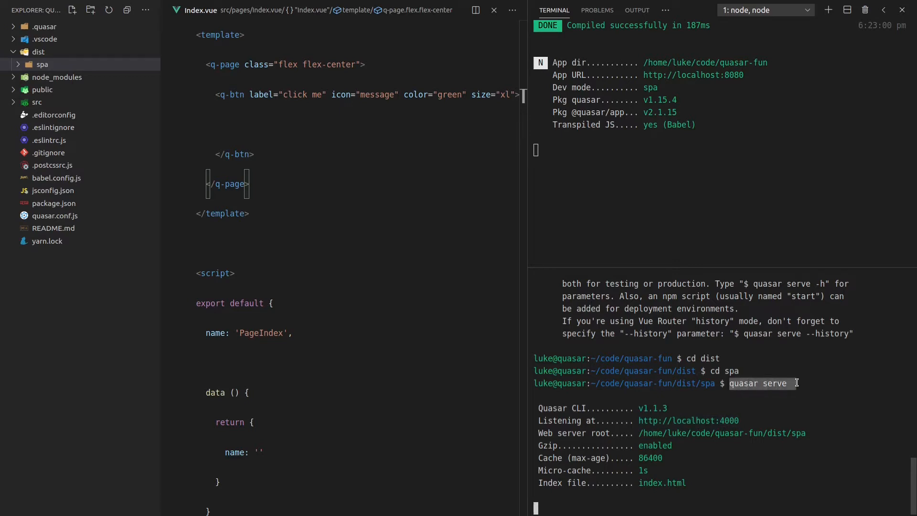
mouse_move(688, 420)
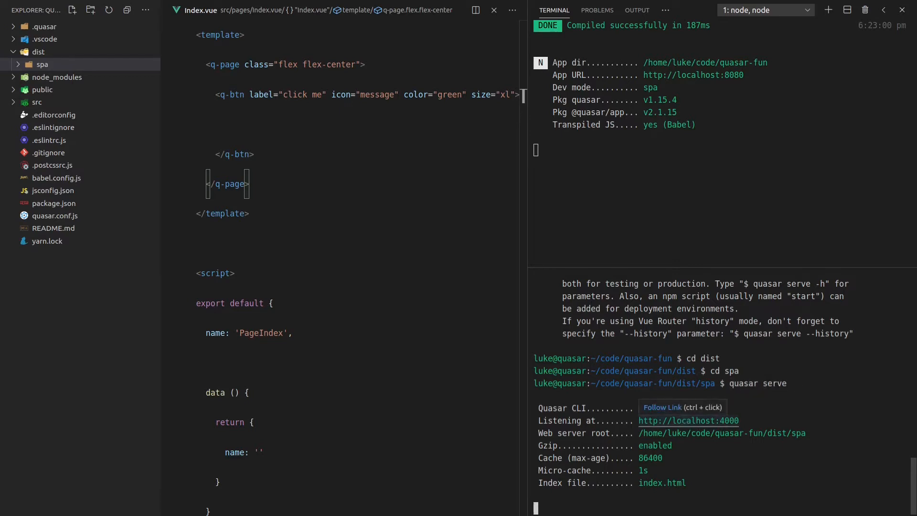
left_click(688, 420)
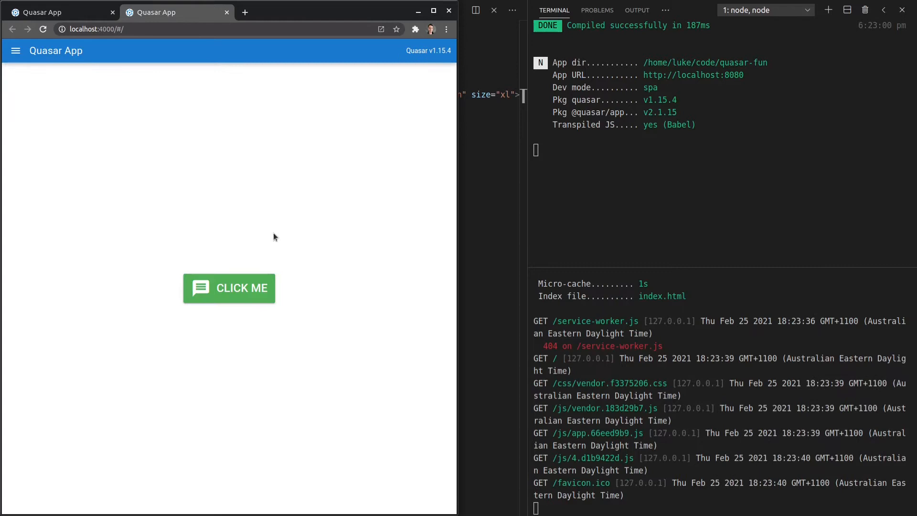
mouse_move(278, 233)
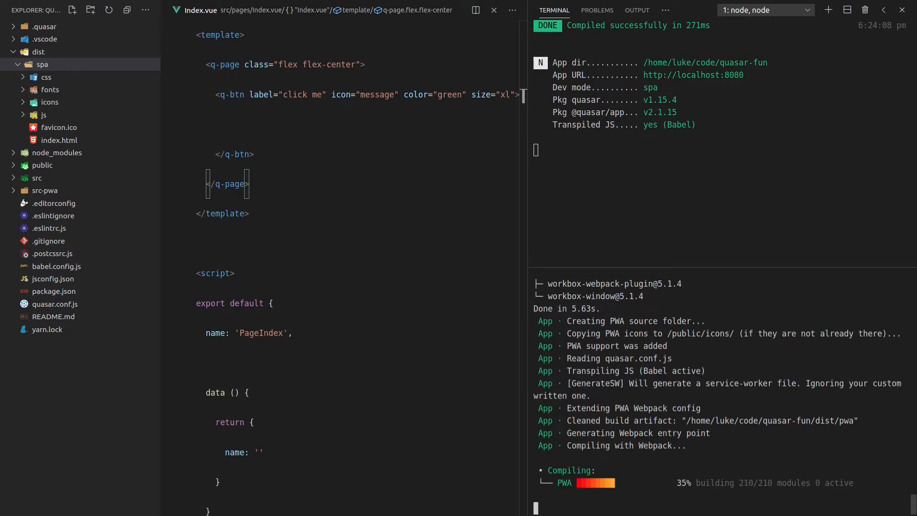
mouse_move(29, 193)
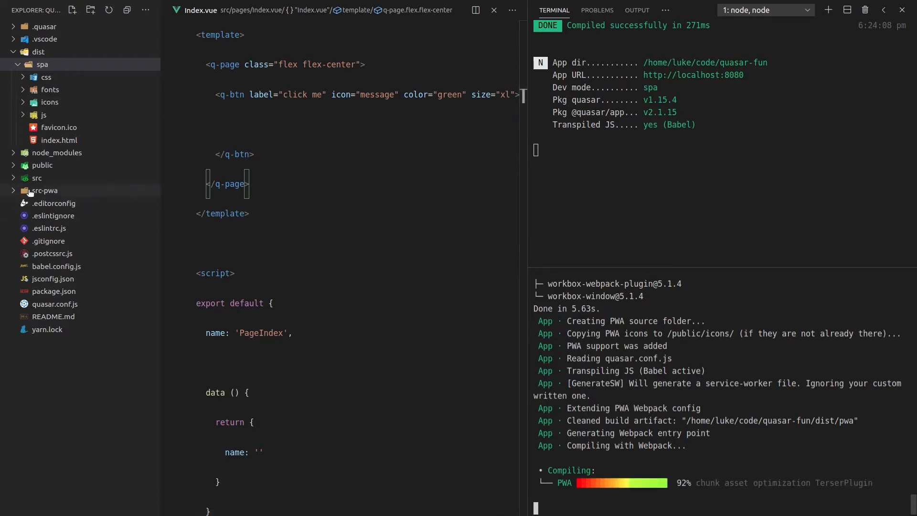
- Build in PWA mode, inspect the src-pwa folder, and cd into dist
left_click(43, 190)
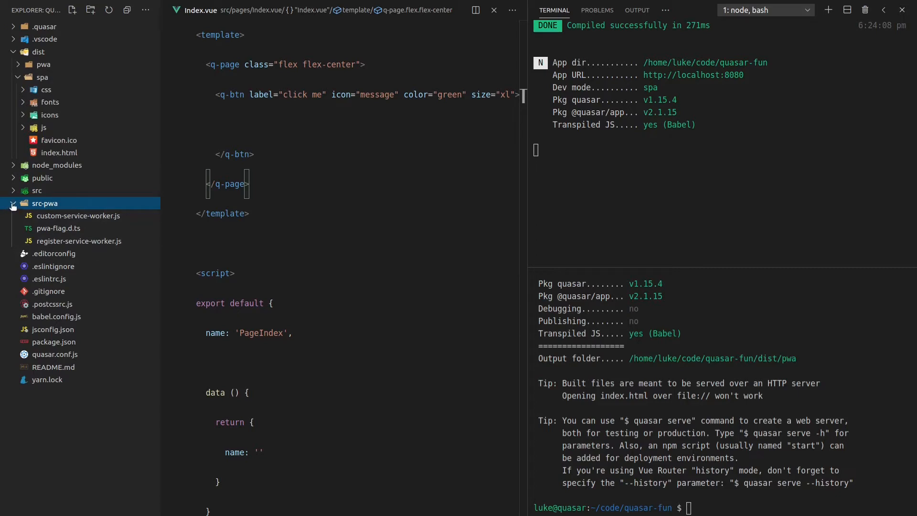
left_click(44, 203)
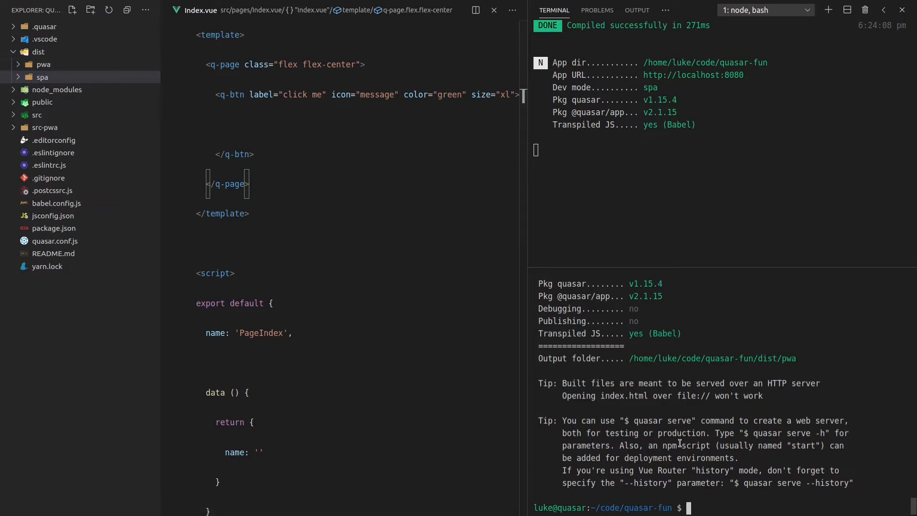
type("cd dist")
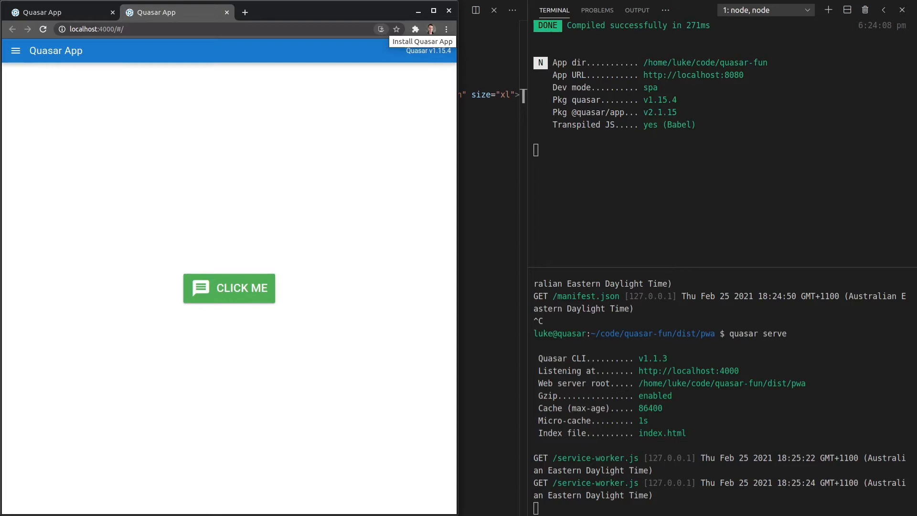
- Install Quasar App from Chrome's address-bar install prompt
left_click(380, 28)
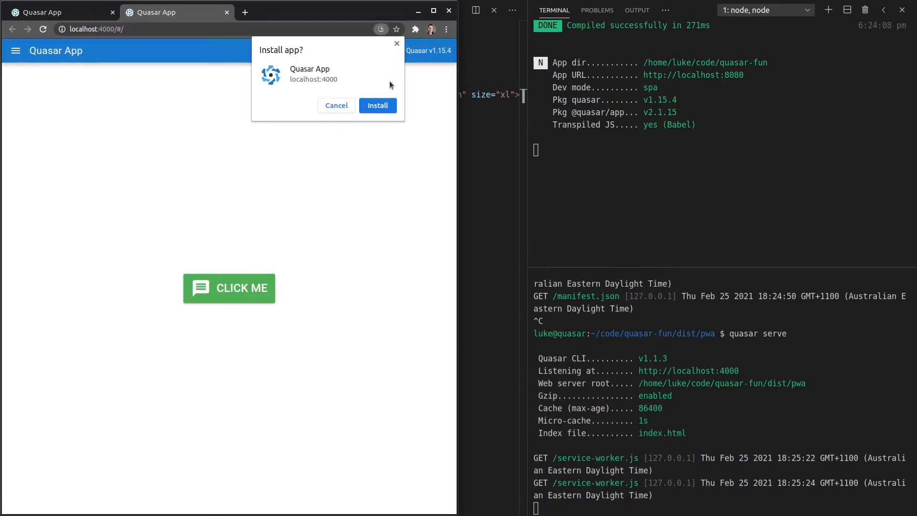
left_click(377, 105)
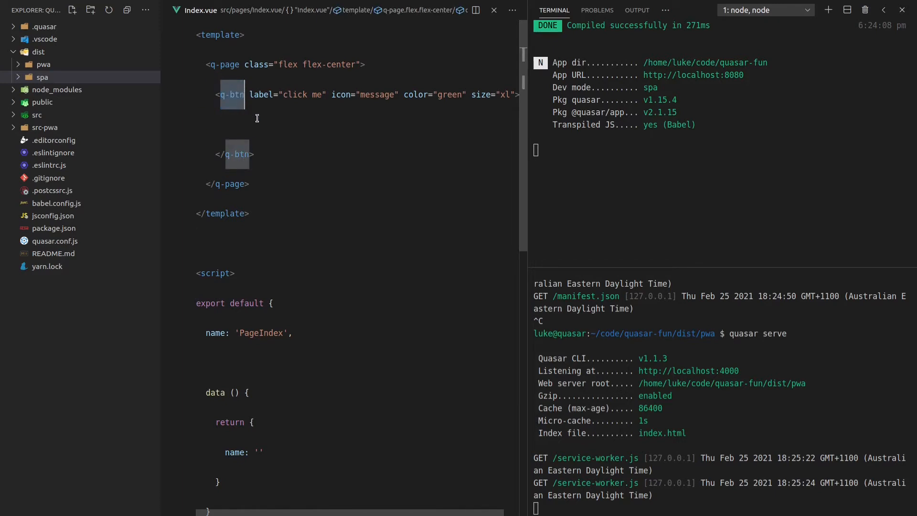
- Replace the q-btn with an empty <q-input></q-input> and expand the src folder
left_click(285, 120)
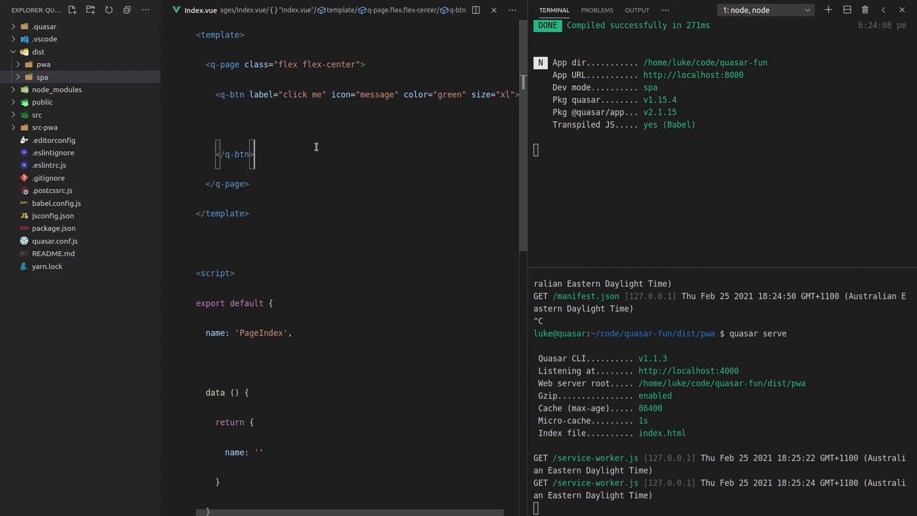
type("<q-input></q-input>")
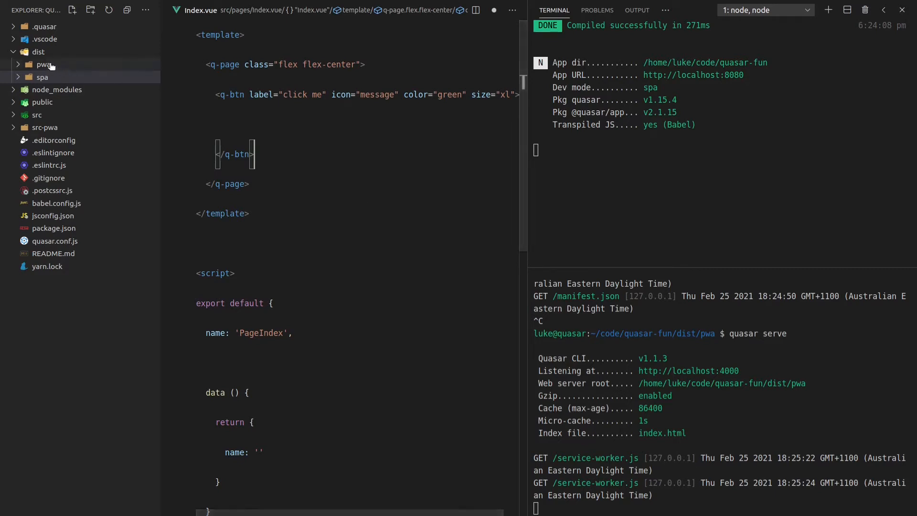
left_click(36, 89)
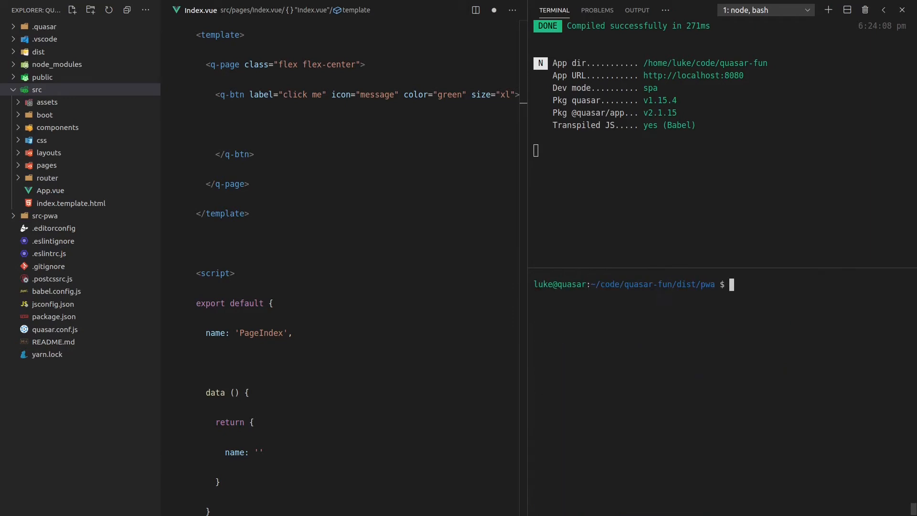
- Return to the project root and run quasar new boot dayjs
type("cd ../../")
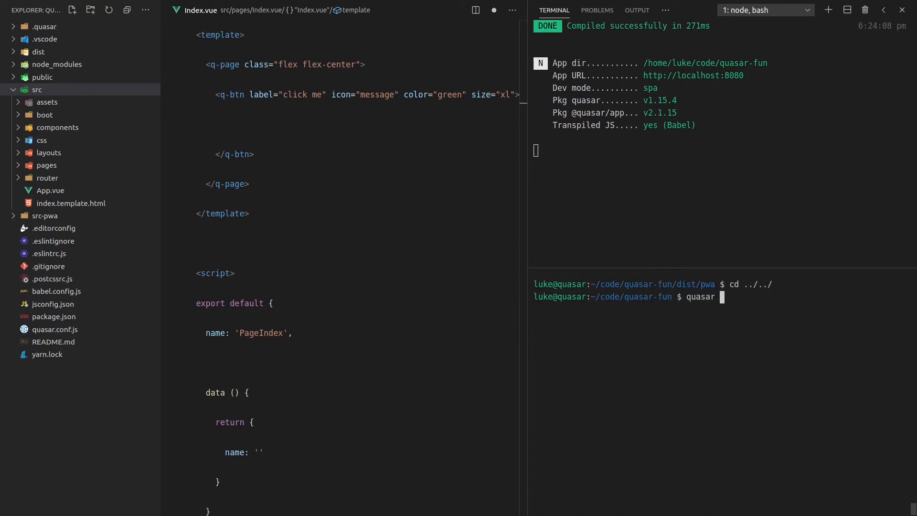
type("new boot dayjs")
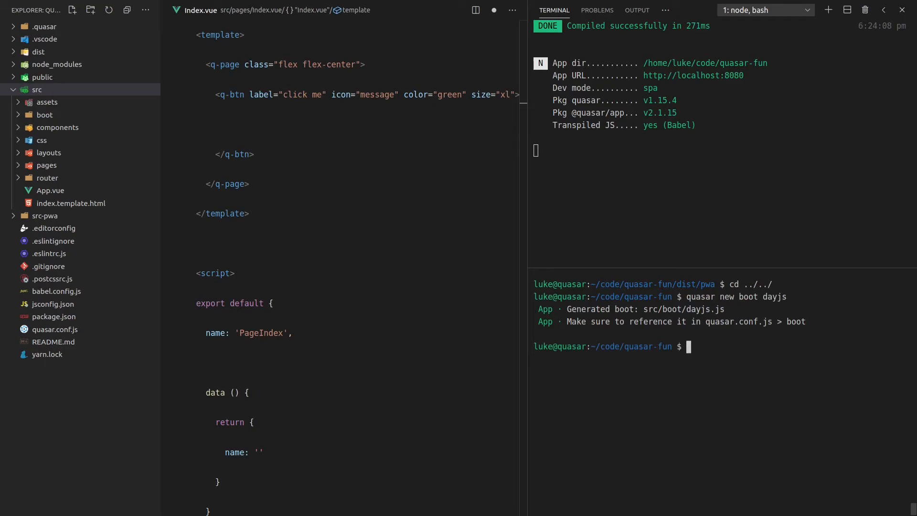
mouse_move(735, 410)
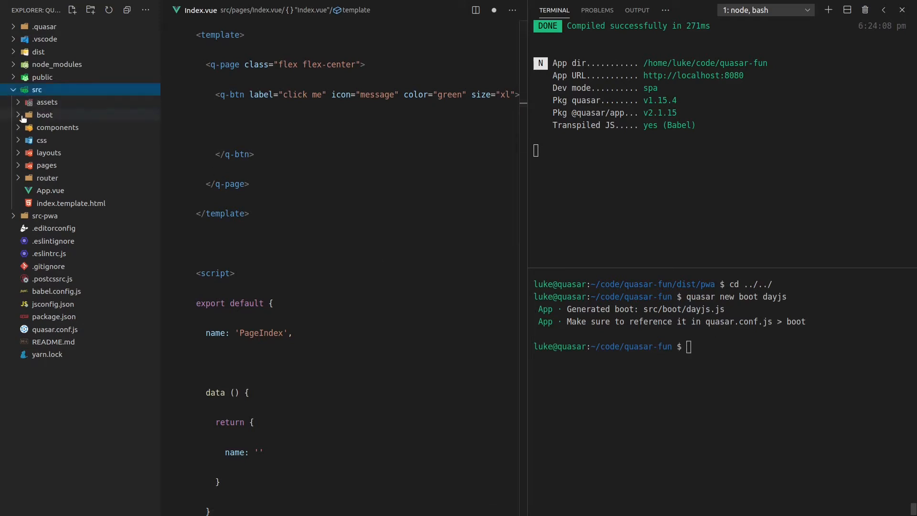
- Add import dayjs from 'dayjs' to the dayjs boot file and run yarn add dayjs
left_click(52, 140)
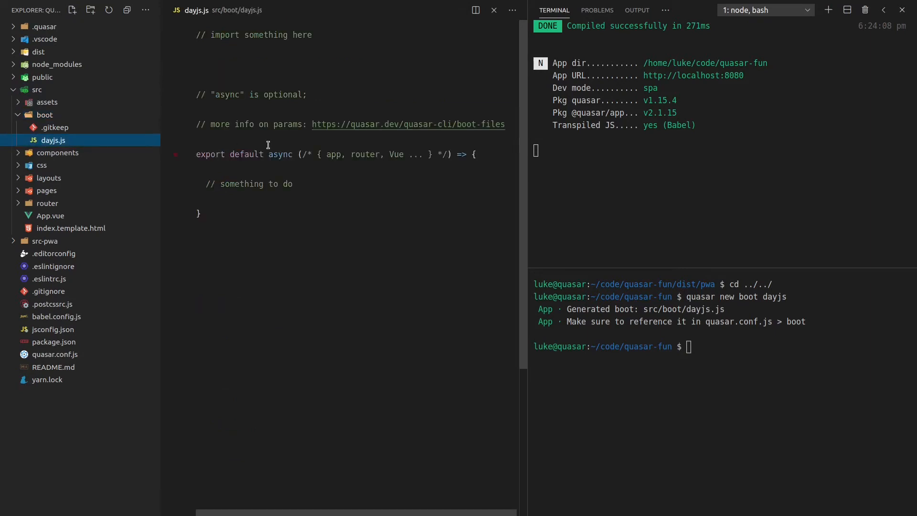
type("io")
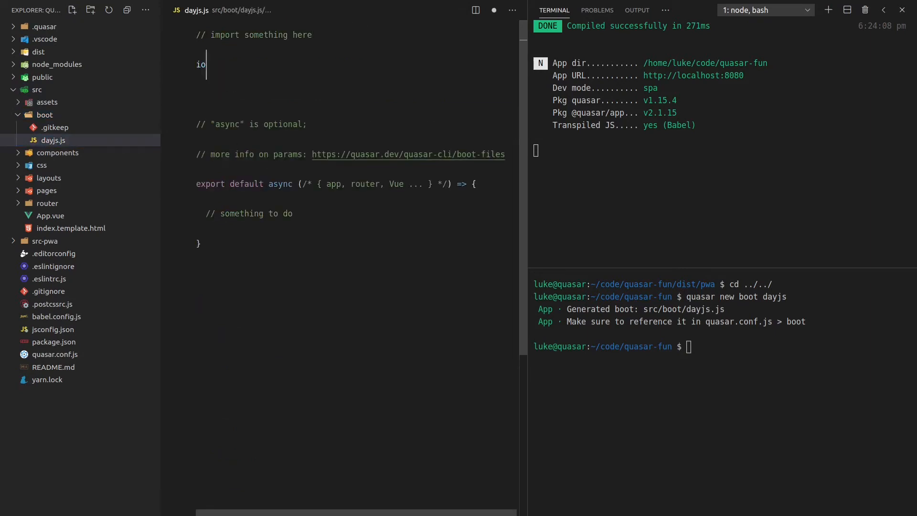
type("mport")
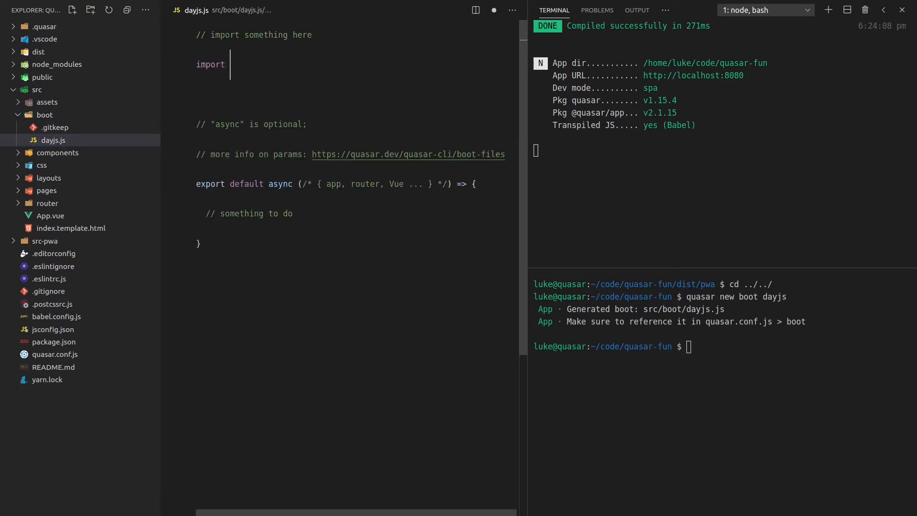
type("dayjs from 'dayjs")
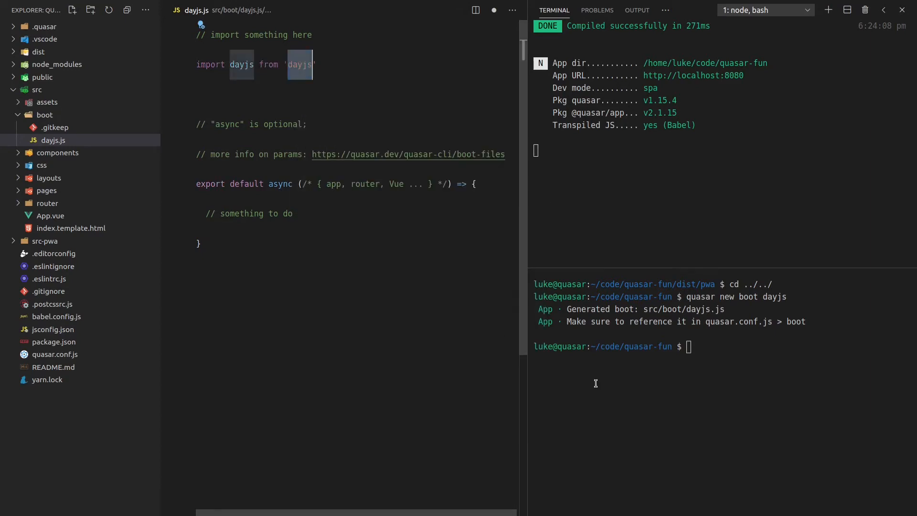
type("yarn add dayjs")
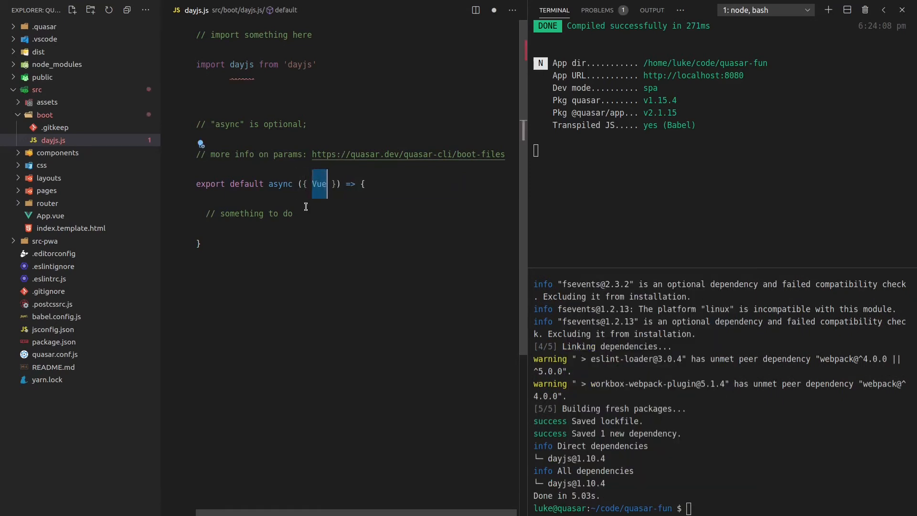
- Assign dayjs to Vue.prototype.$dayjs in the boot file's export
type("Vue")
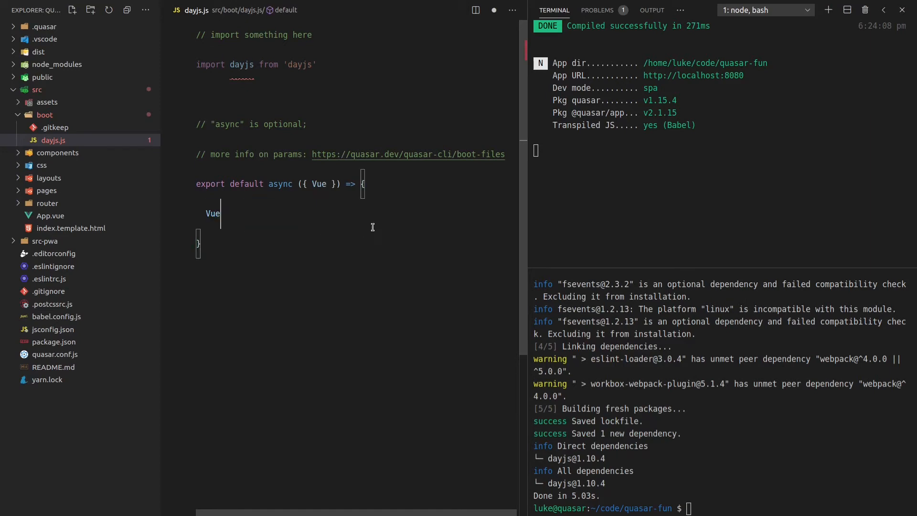
type(".prototype")
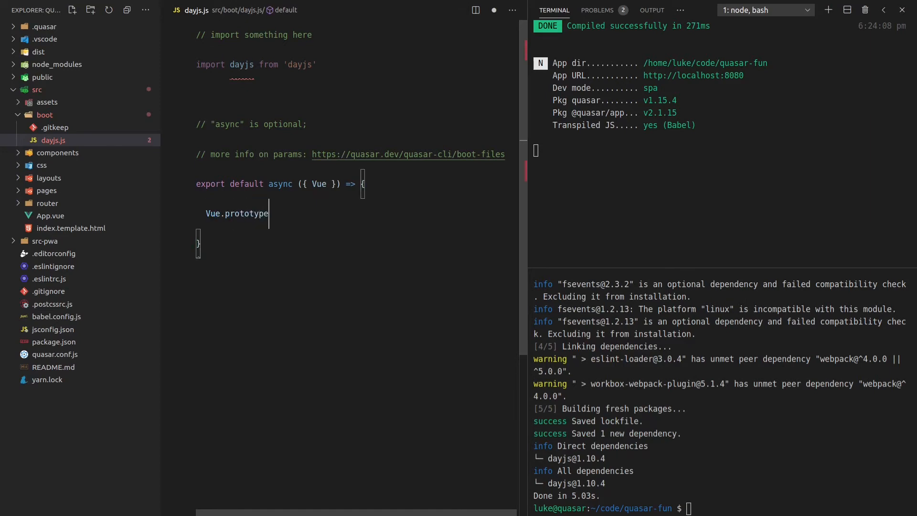
type(".$dayjs")
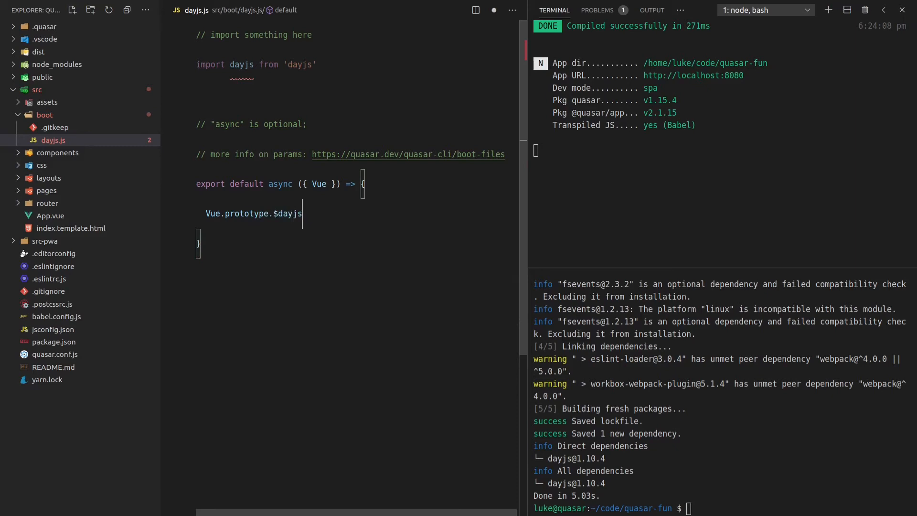
type("= dayjs")
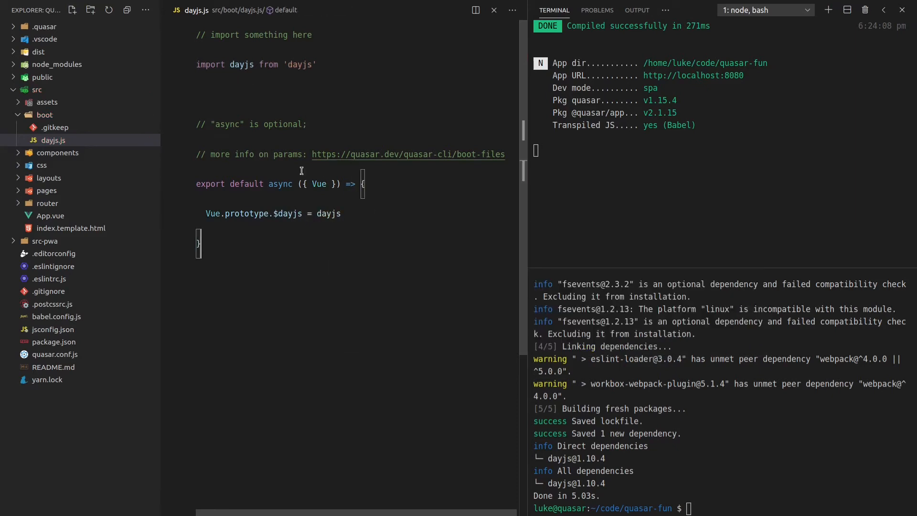
double_click(241, 64)
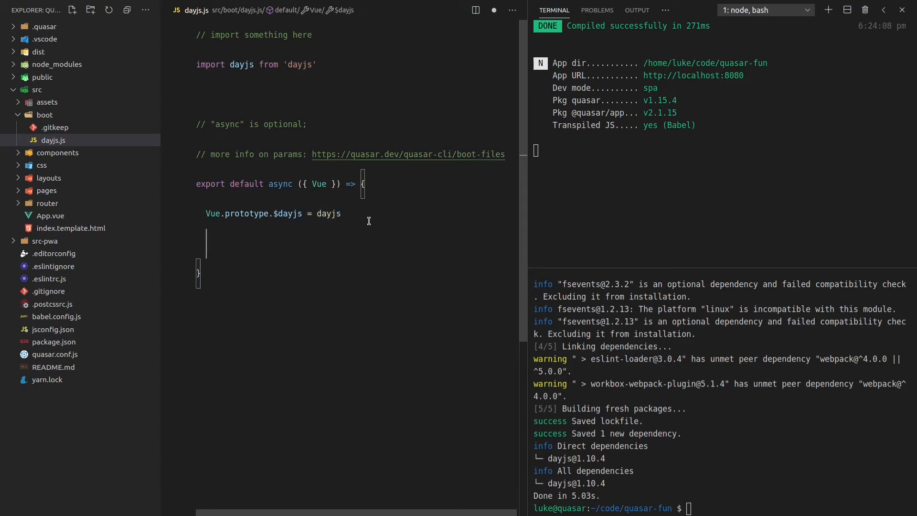
- Enter the Vue.use, routeEach() and store. snippets, then select $dayjs to reuse
type("Vue.use")
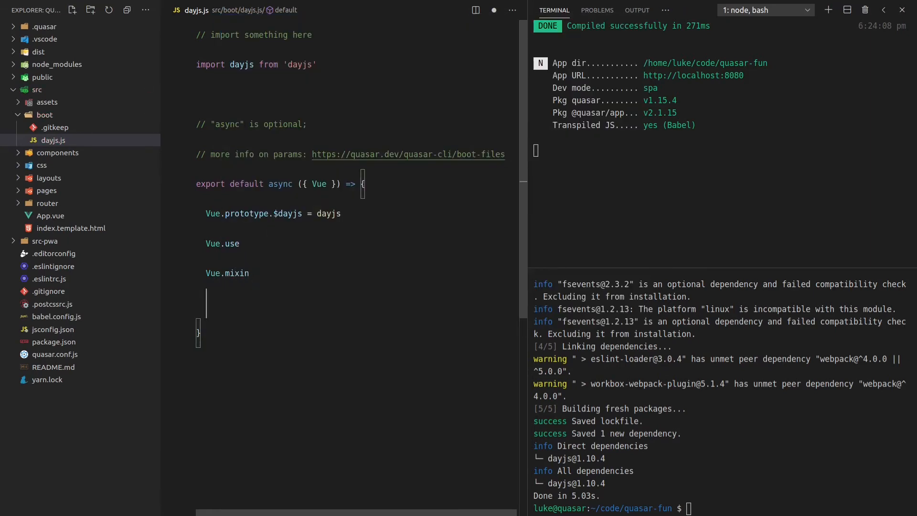
type("router.befor")
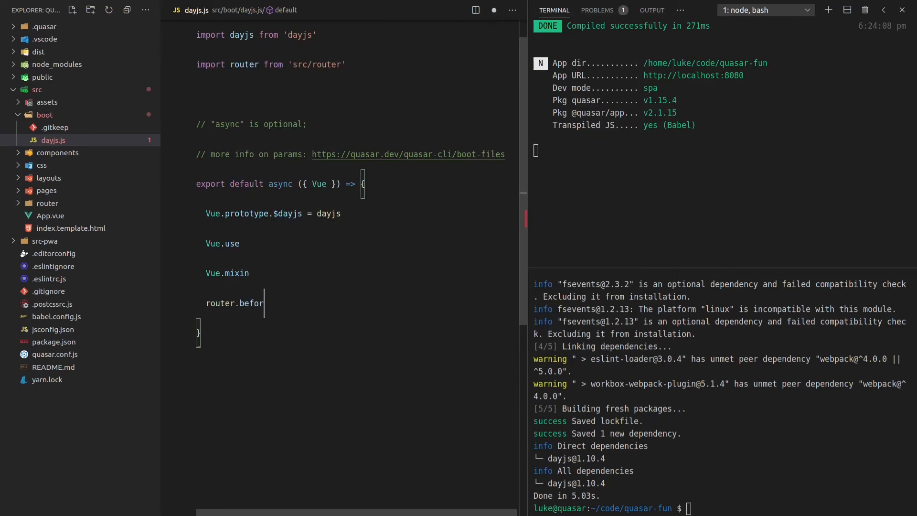
type("eEach()")
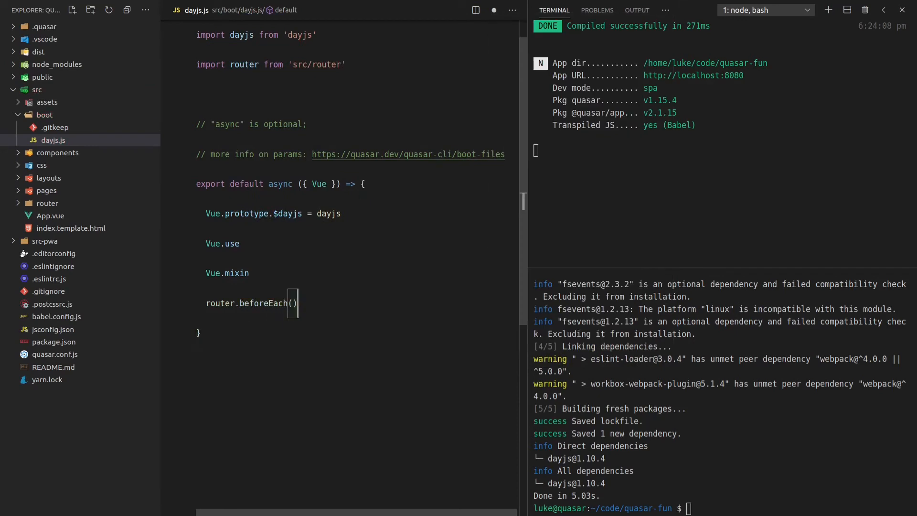
type("store.")
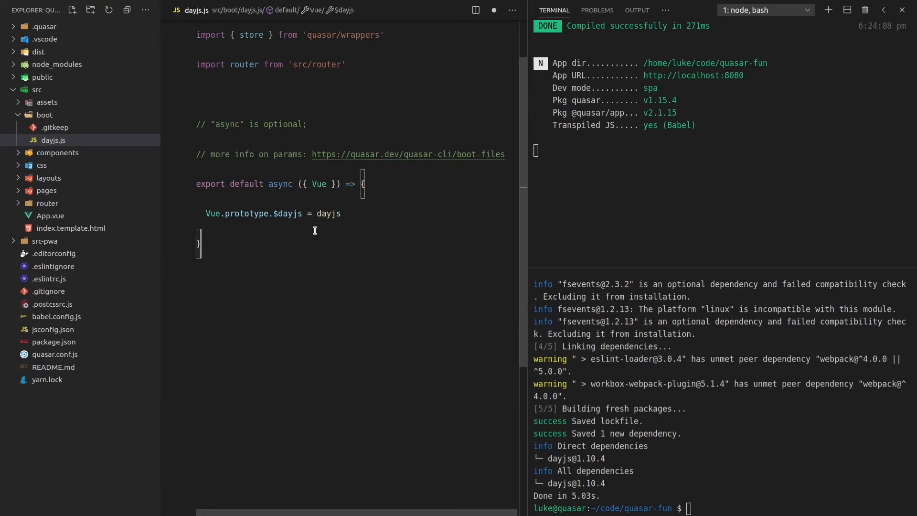
double_click(328, 213)
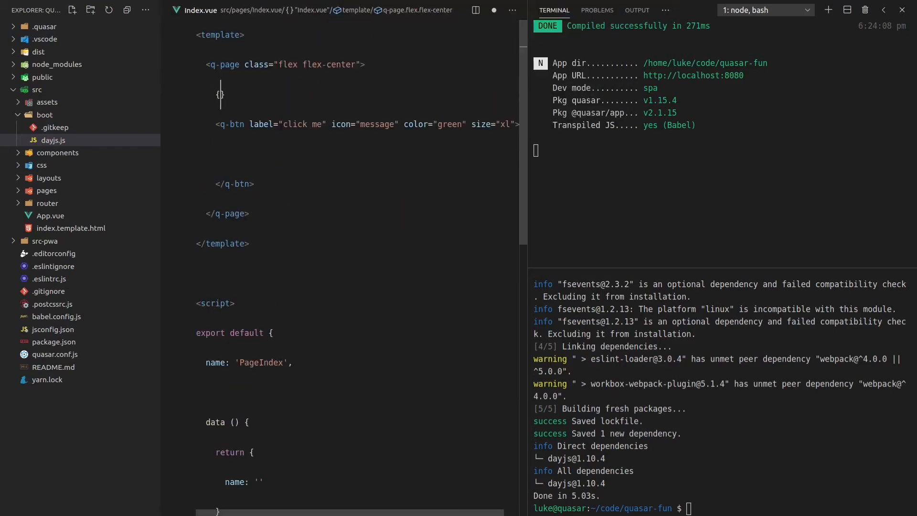
- Output {{ $dayjs }} inside q-page above the q-btn in Index.vue
type("$dayjs")
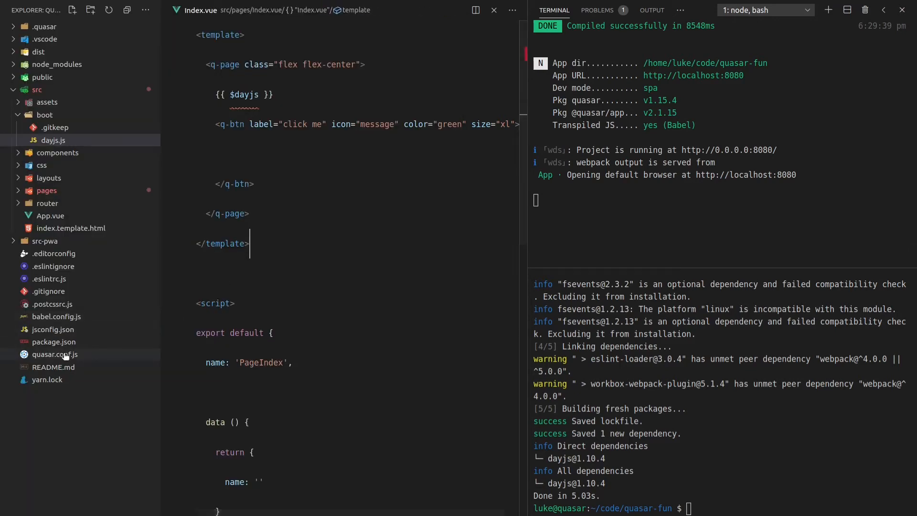
- Search quasar.conf.js for the boot array to register the dayjs boot file
left_click(54, 355)
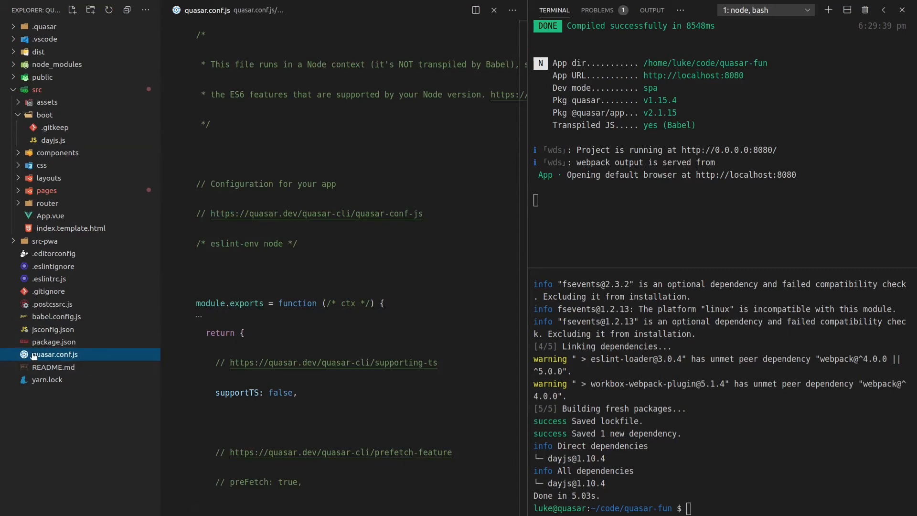
type("boot")
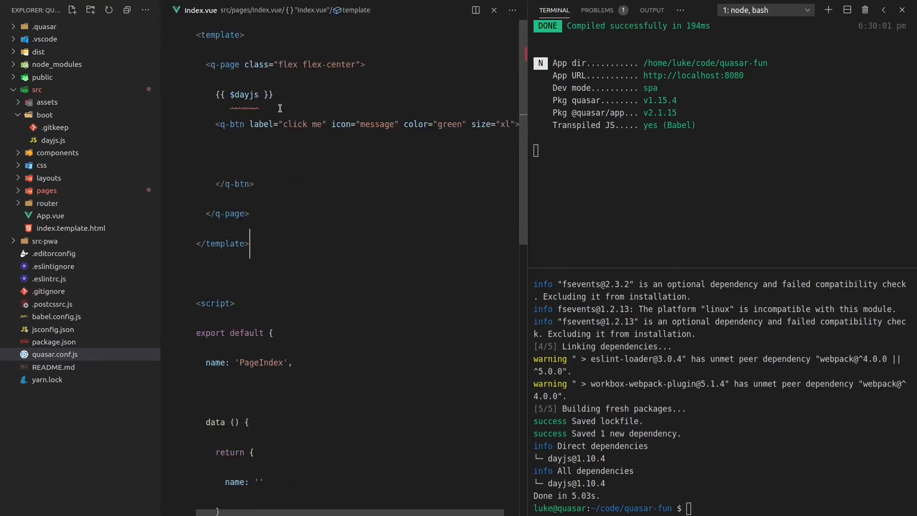
- Change the Index.vue interpolation to call {{ $dayjs() }} as a function
type("()")
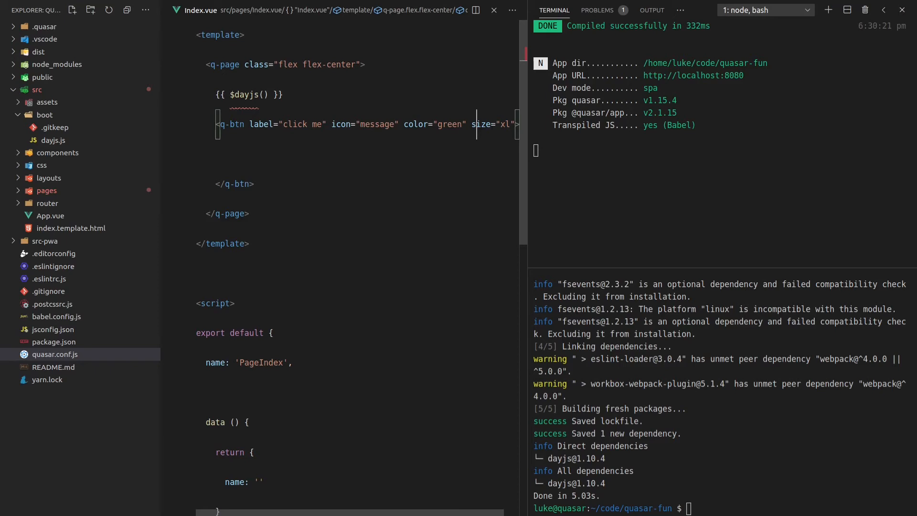
mouse_move(793, 502)
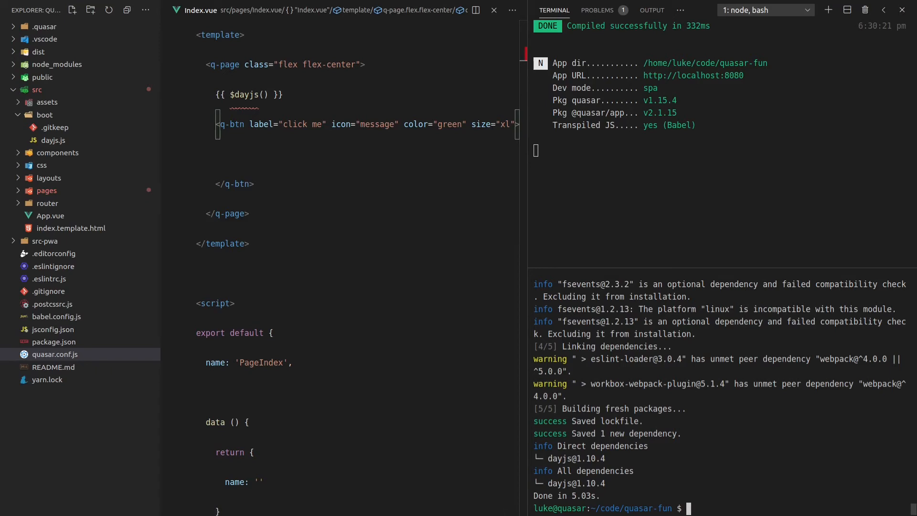
type("quasar")
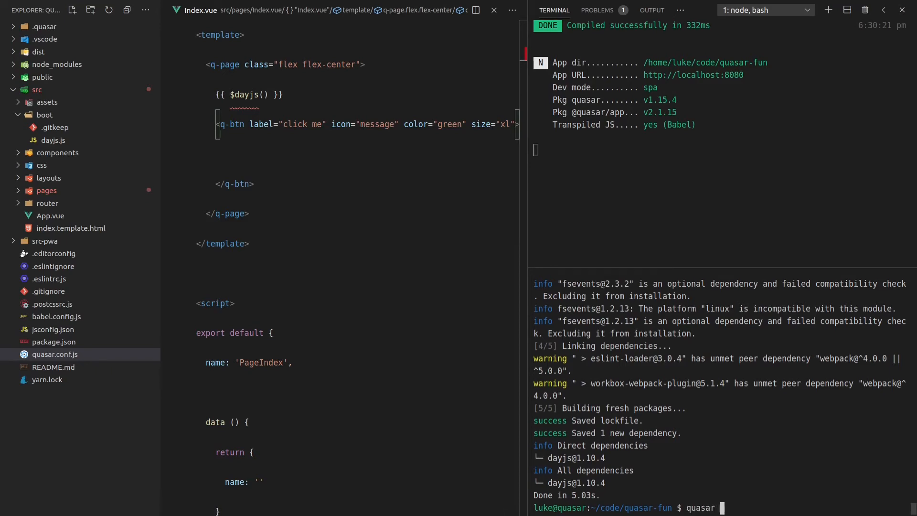
type("ext add")
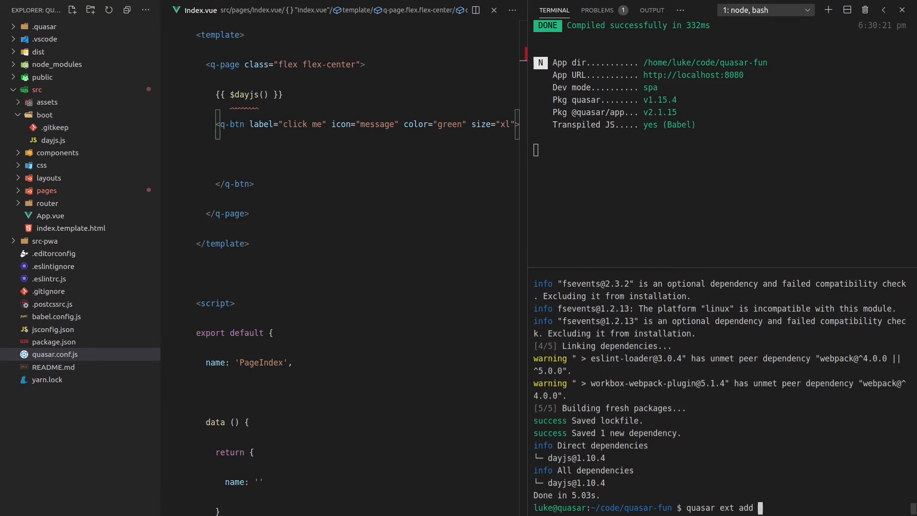
type("@quasar/")
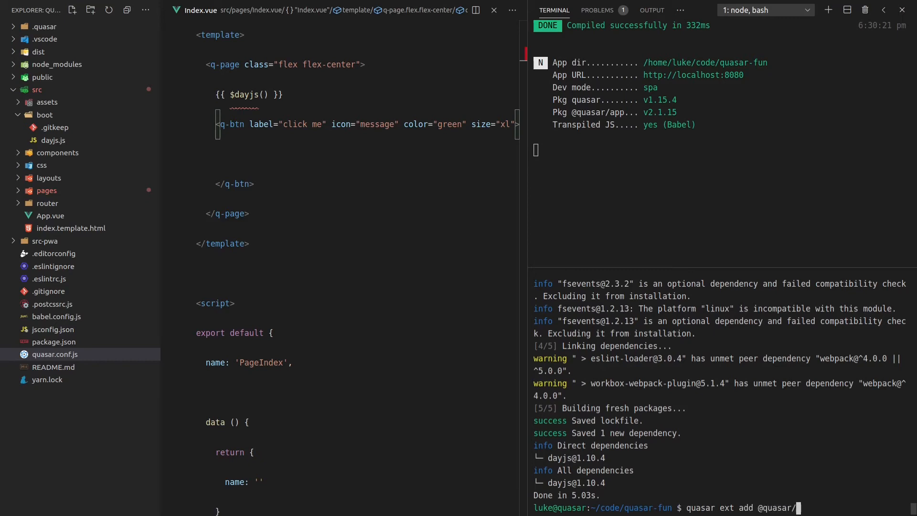
type("qcalendar")
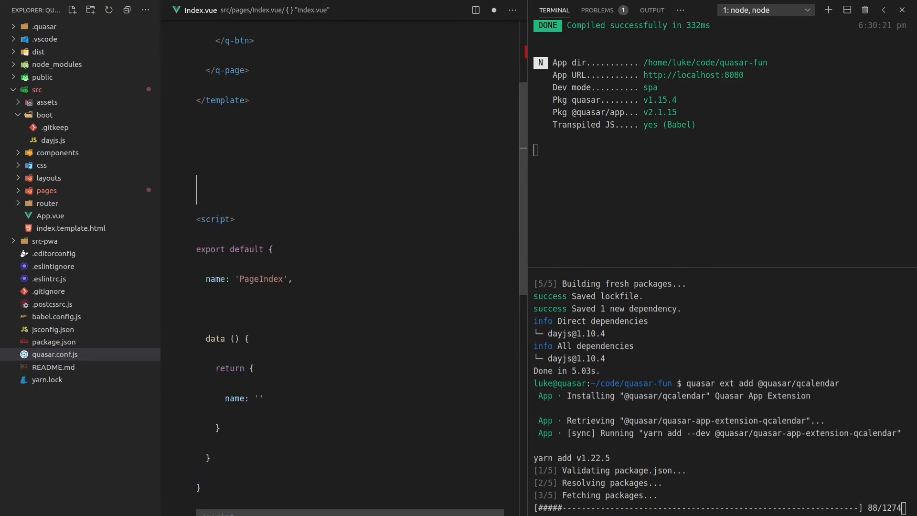
type("<style ></style>")
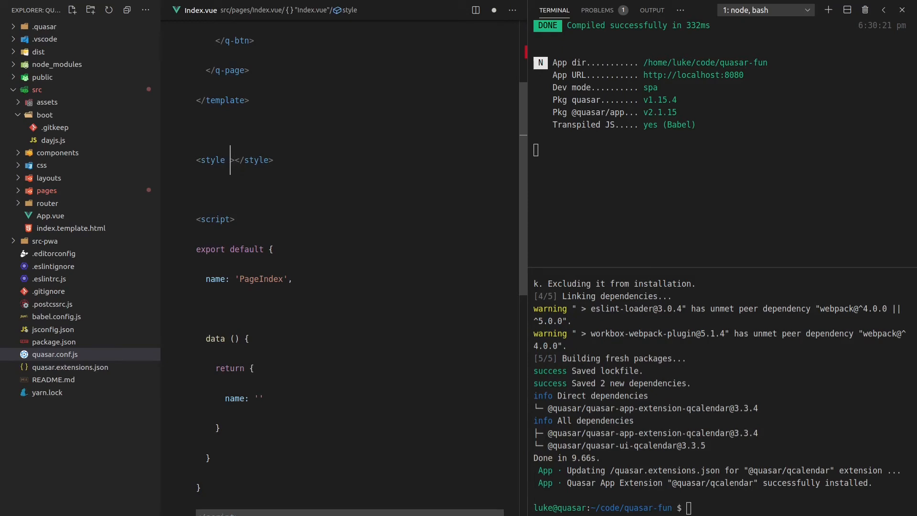
type("src=")
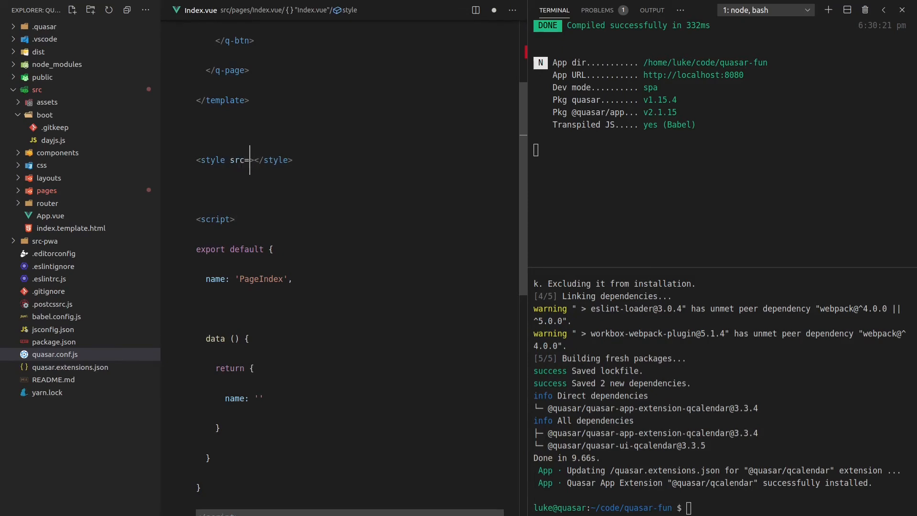
type("\"@quasar/quasar-ui-qcalend")
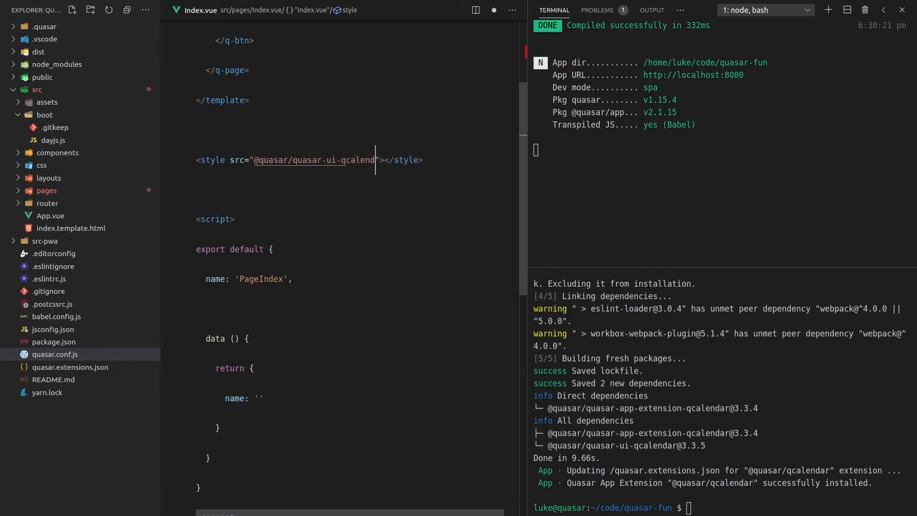
type("/dist/")
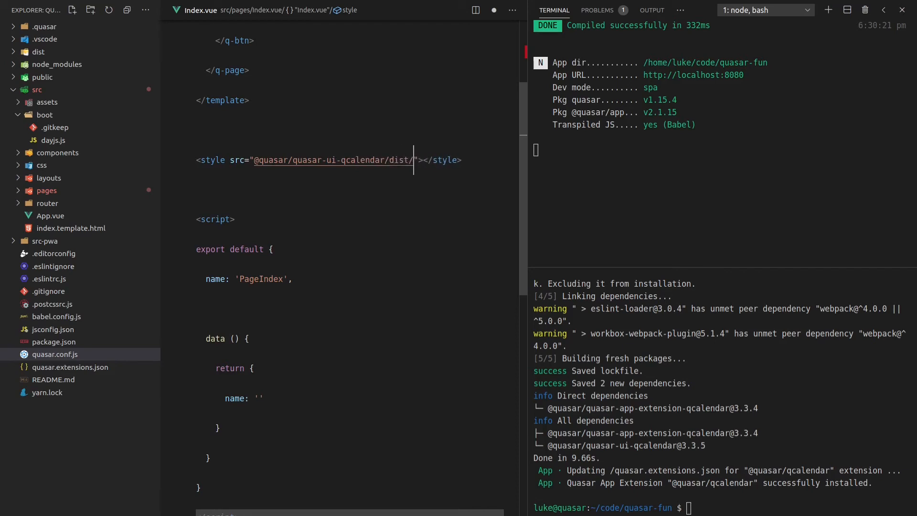
type("index.css")
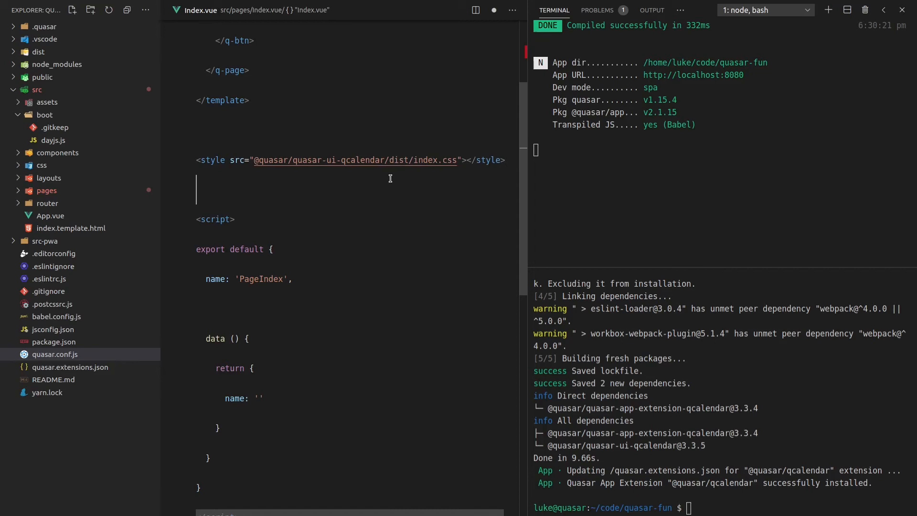
mouse_move(390, 178)
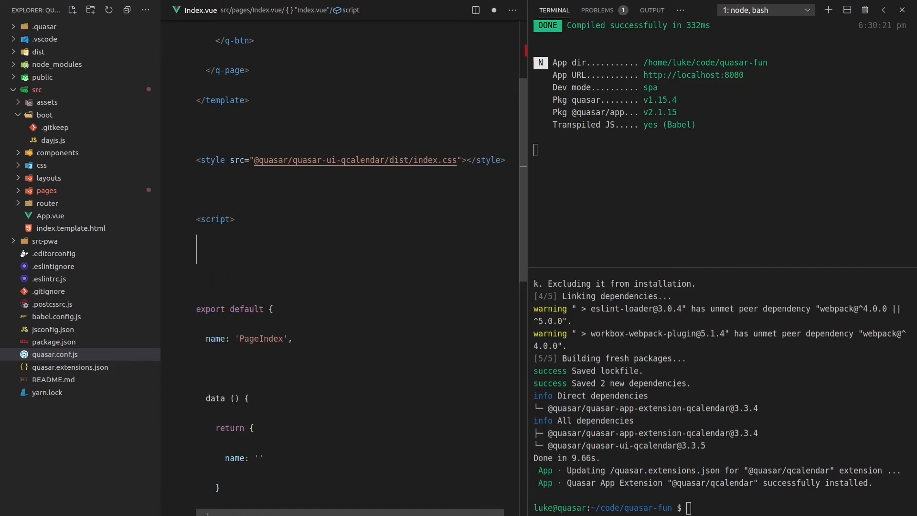
type("import {}")
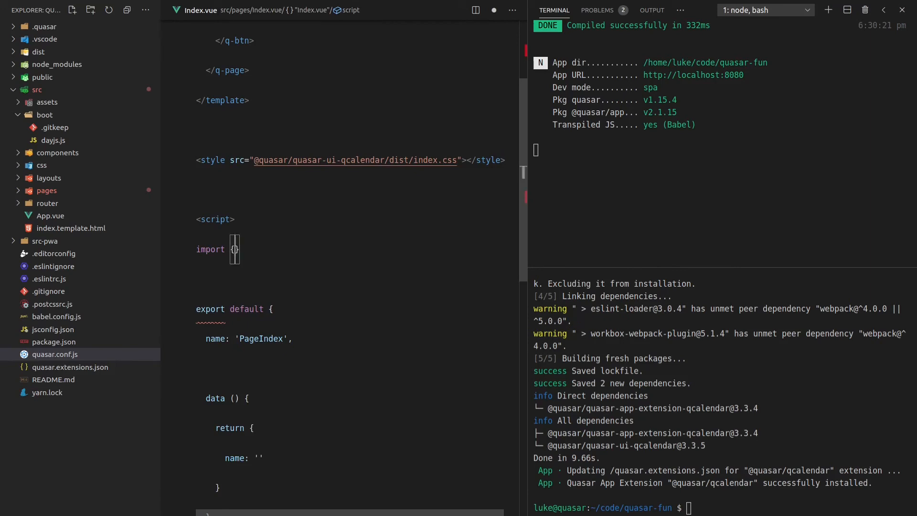
type("QCalendar")
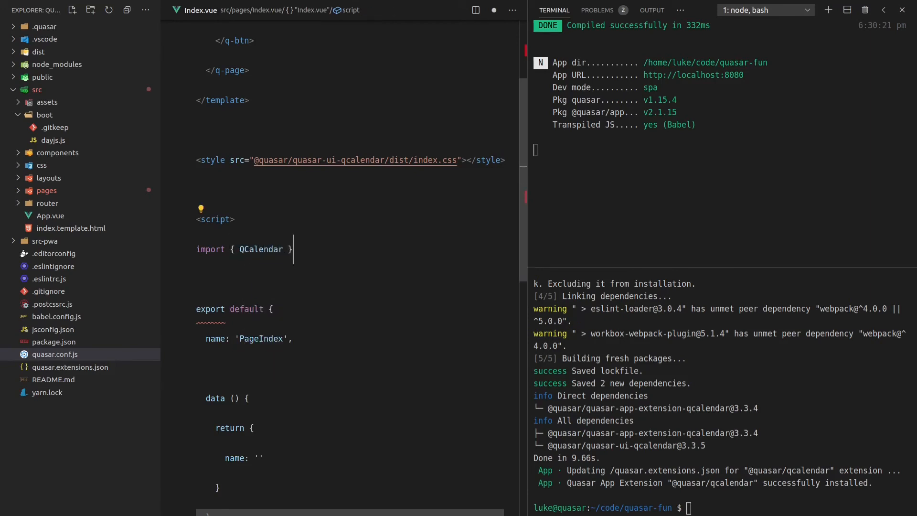
type("from '@q")
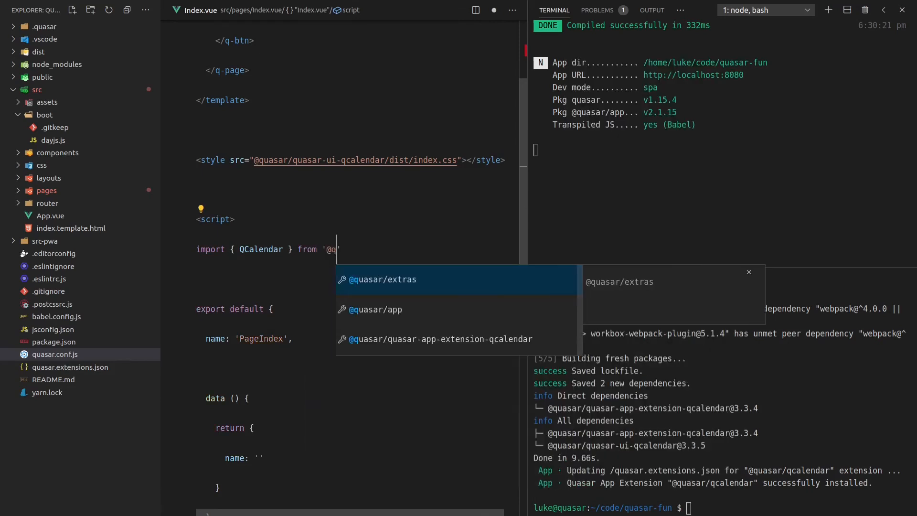
type("uasar/quasar-ui-qcalendar")
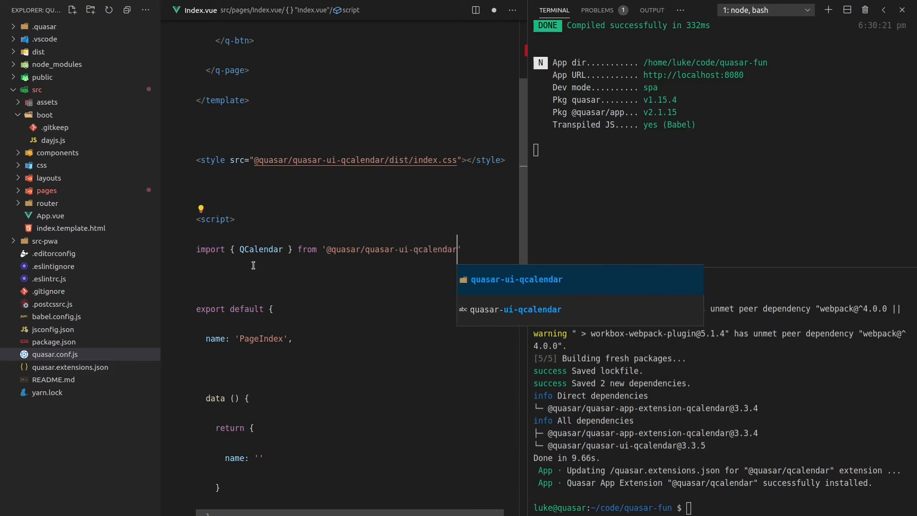
double_click(261, 250)
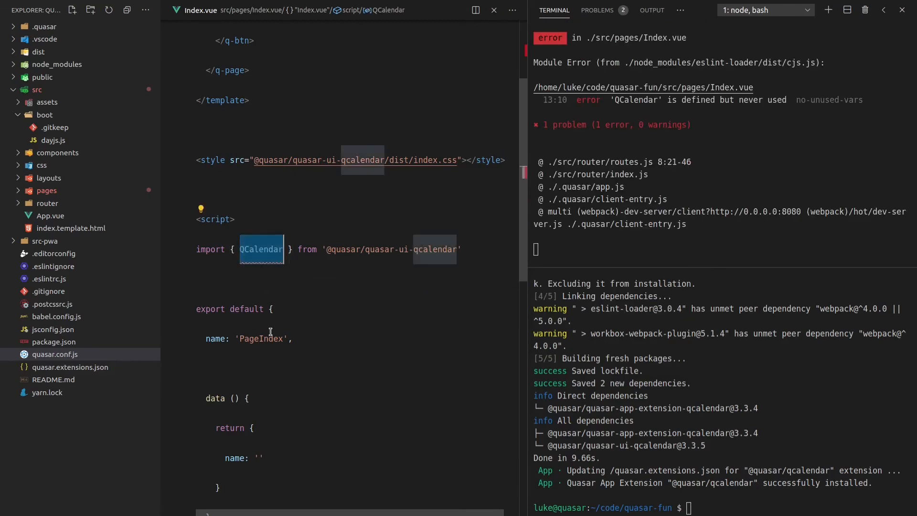
type("com")
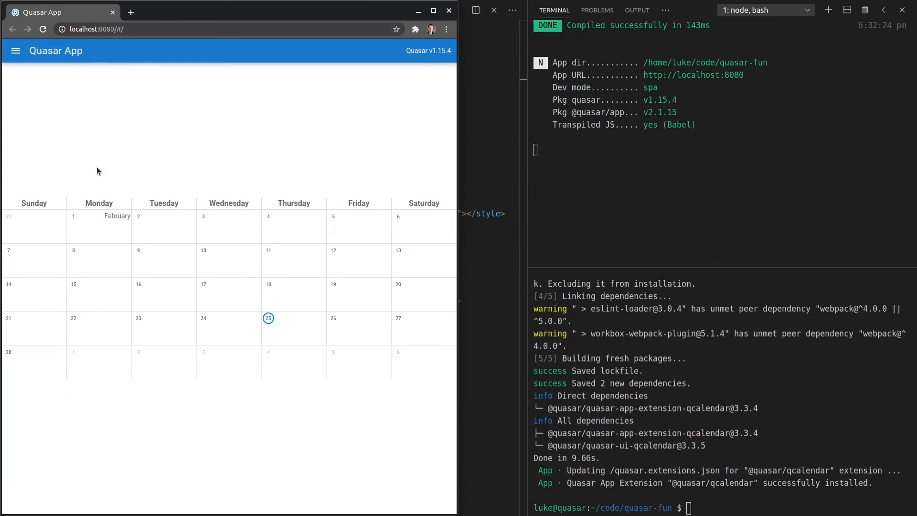
mouse_move(209, 424)
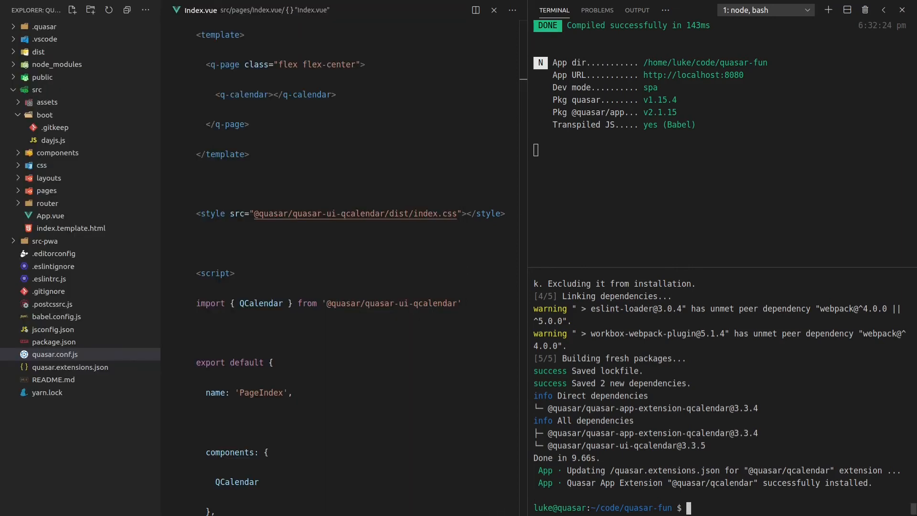
- Enter quasar build --help in the integrated terminal
type("quasar build --")
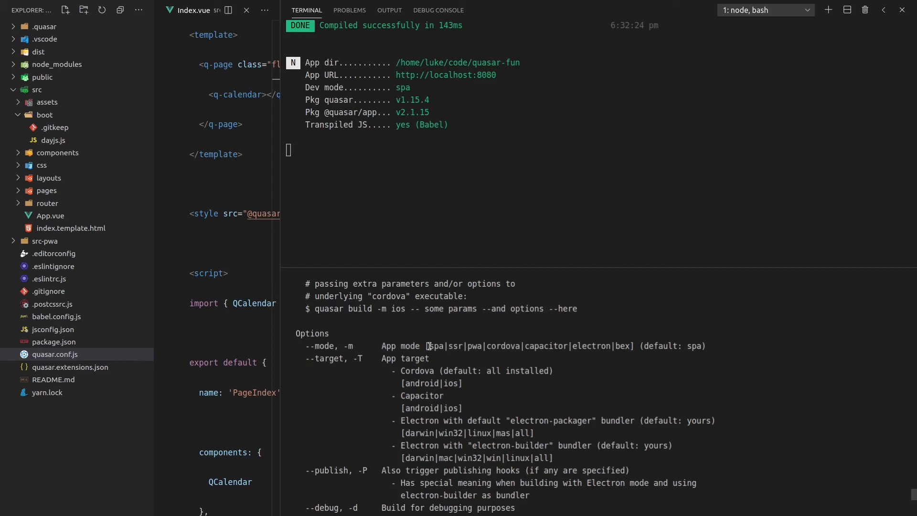
- Highlight the spa, cordova, capacitor and bex modes in the quasar build help
double_click(435, 346)
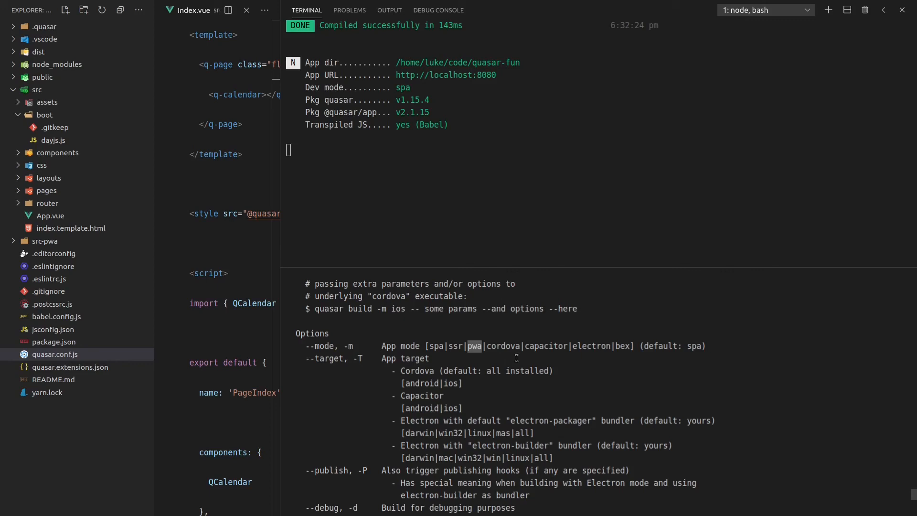
left_click_drag(474, 346, 562, 346)
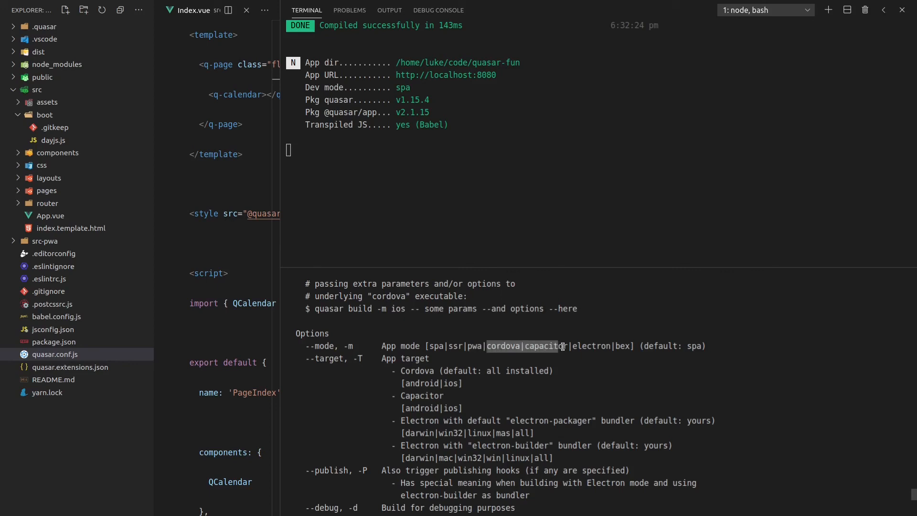
mouse_move(684, 318)
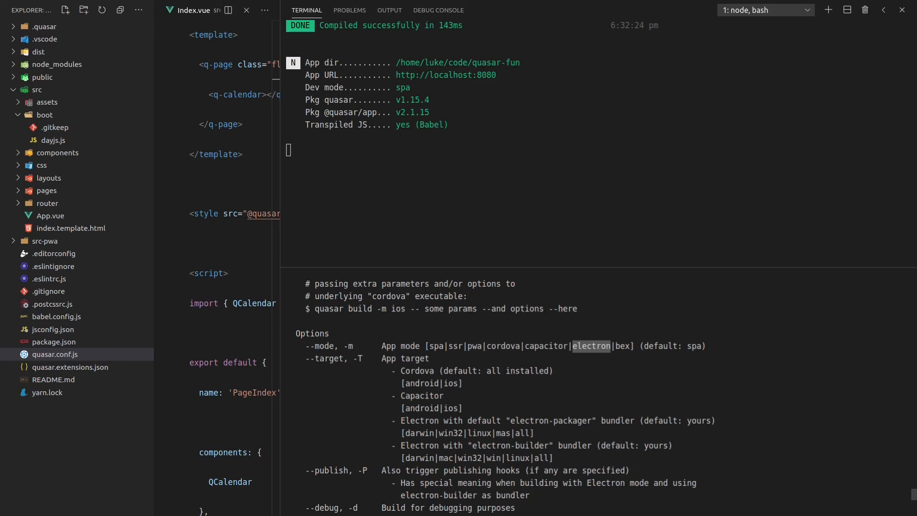
double_click(623, 346)
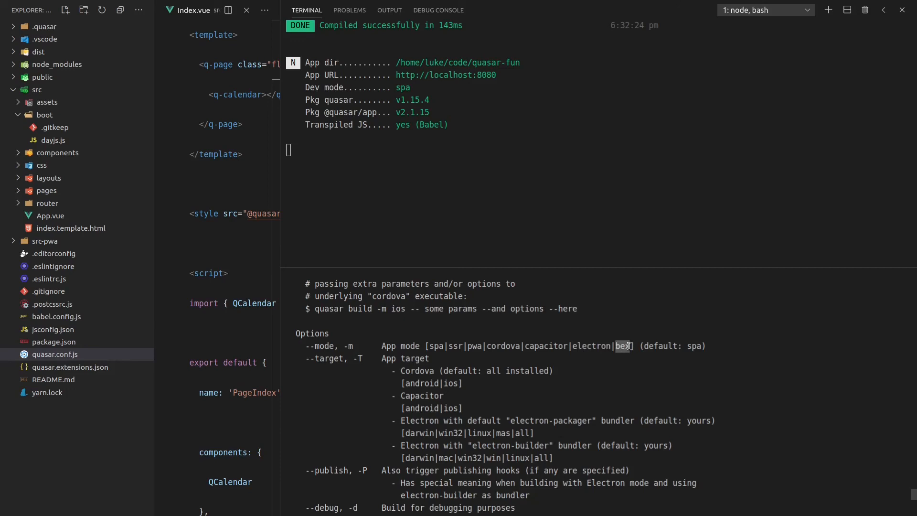